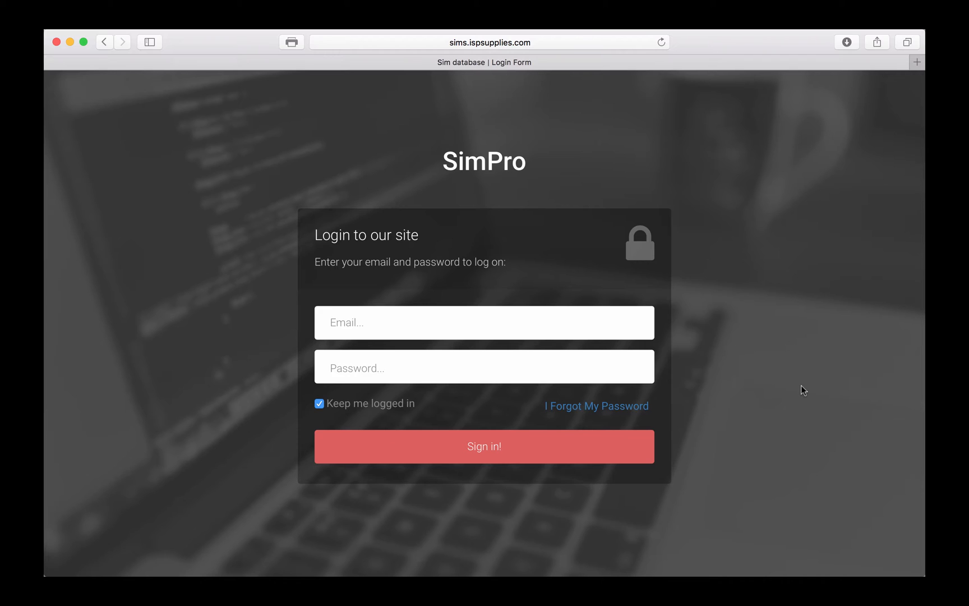
mouse_move(628, 389)
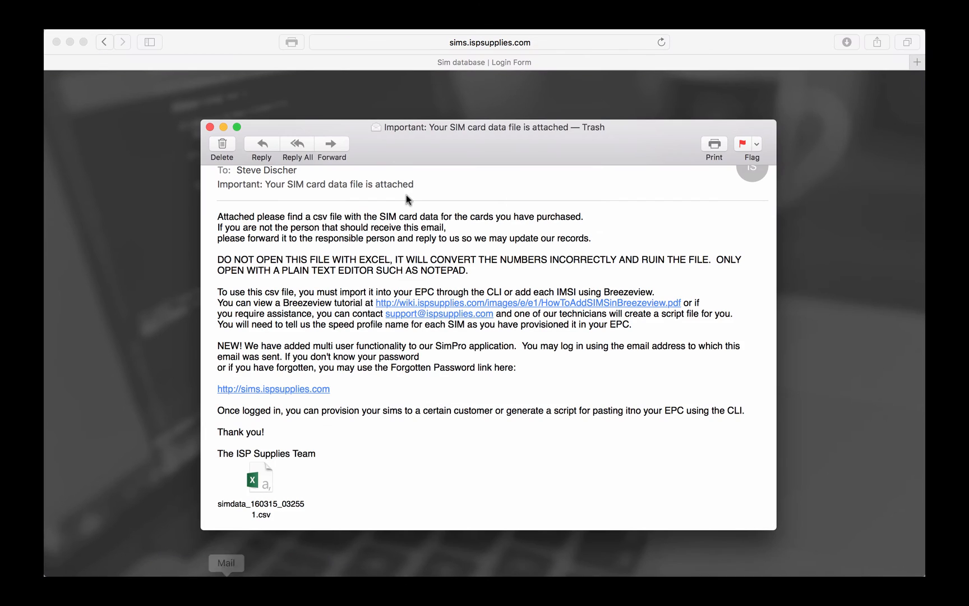
mouse_move(389, 227)
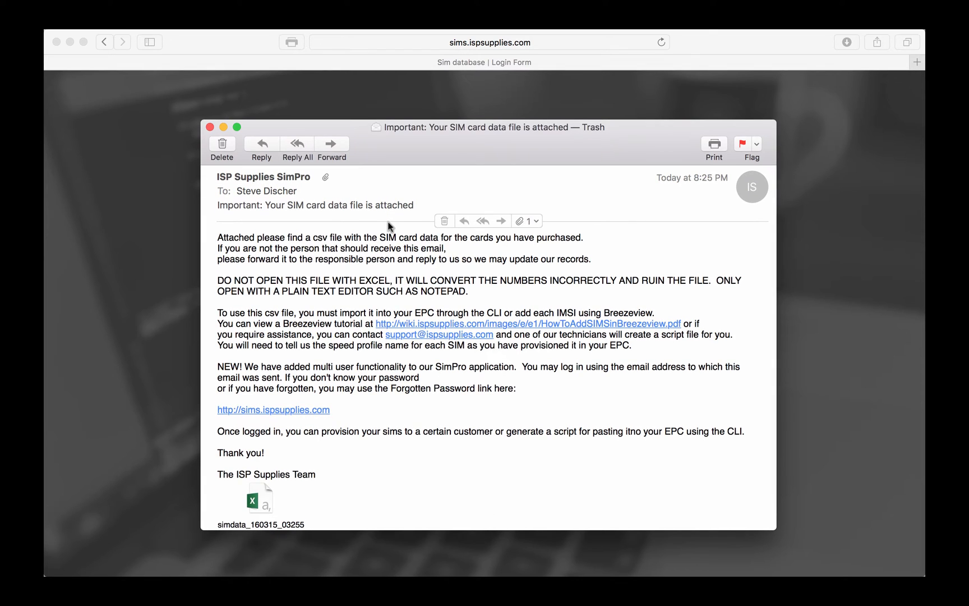
mouse_move(273, 329)
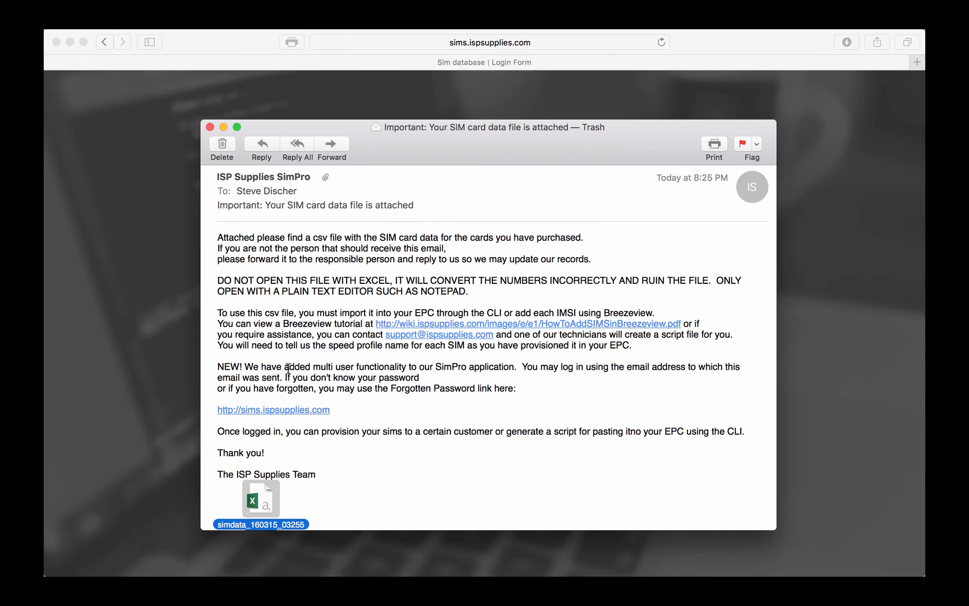
mouse_move(285, 373)
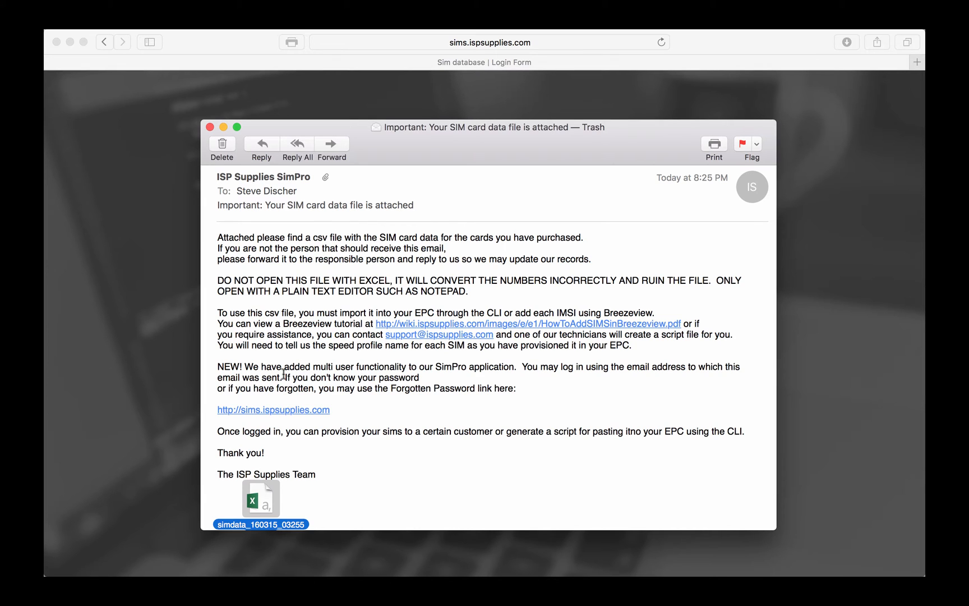
mouse_move(285, 375)
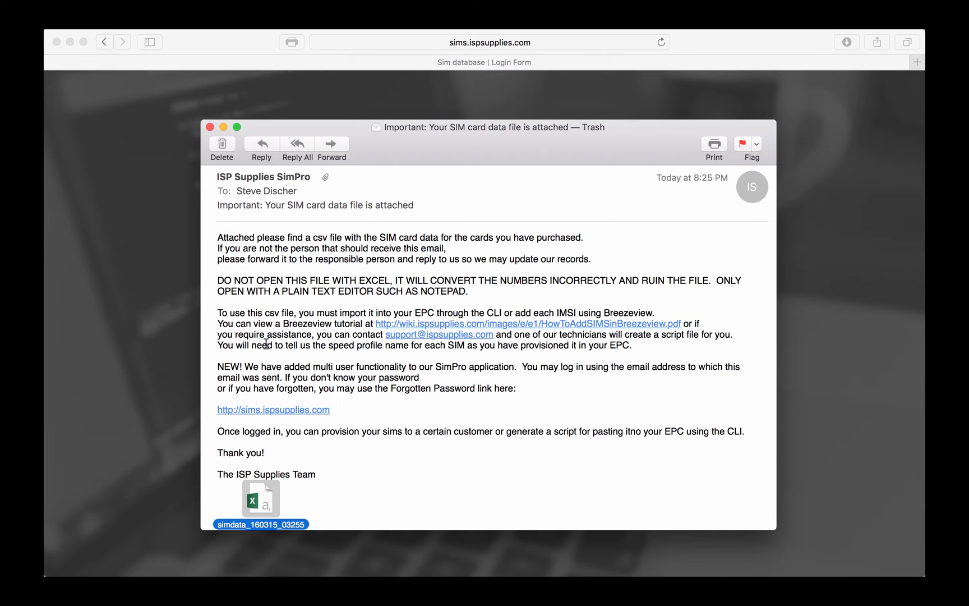
scroll("down", 3)
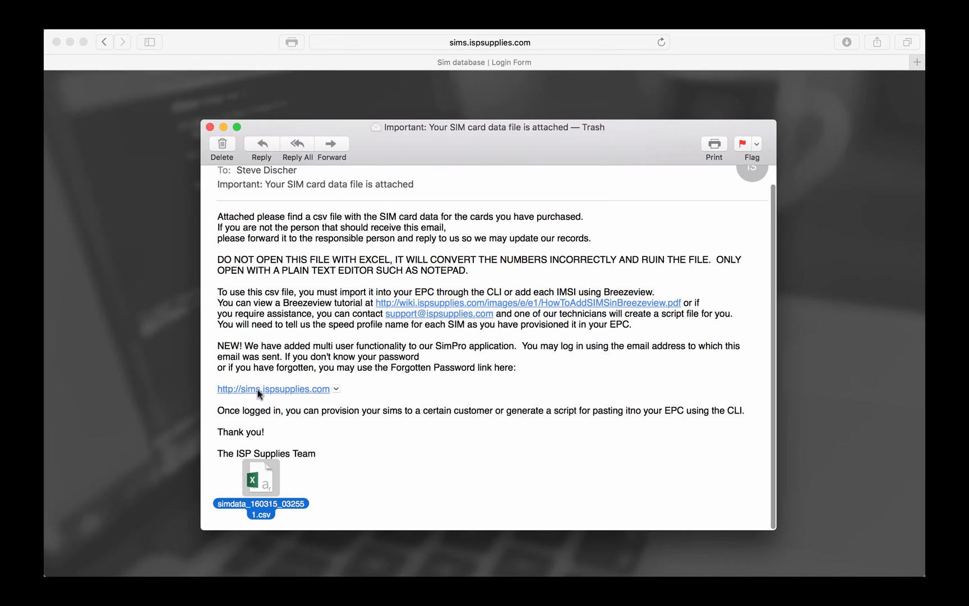
left_click(270, 389)
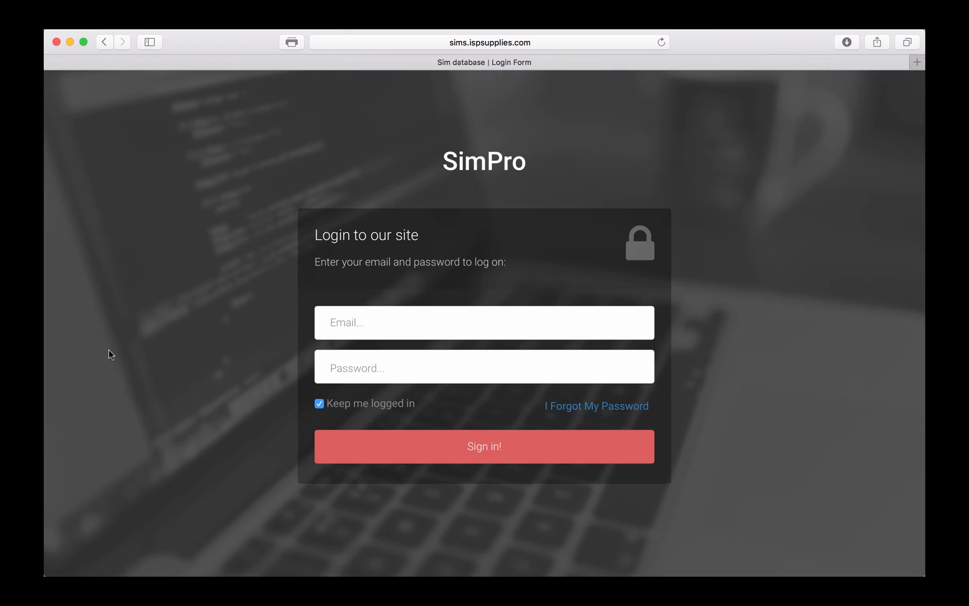
mouse_move(705, 278)
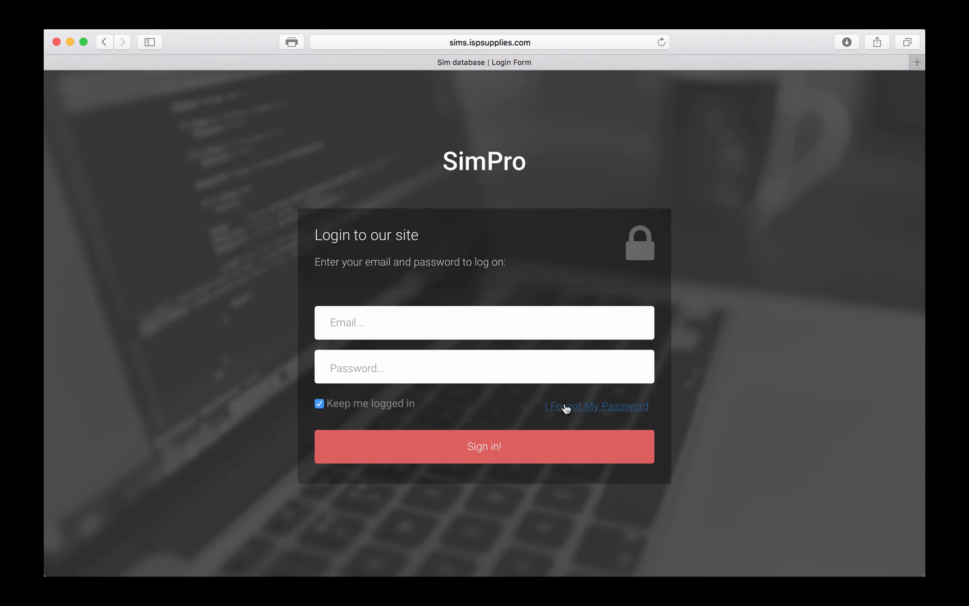
Enter the account email in 'I Forgot My Password' and send the reset request.
left_click(595, 406)
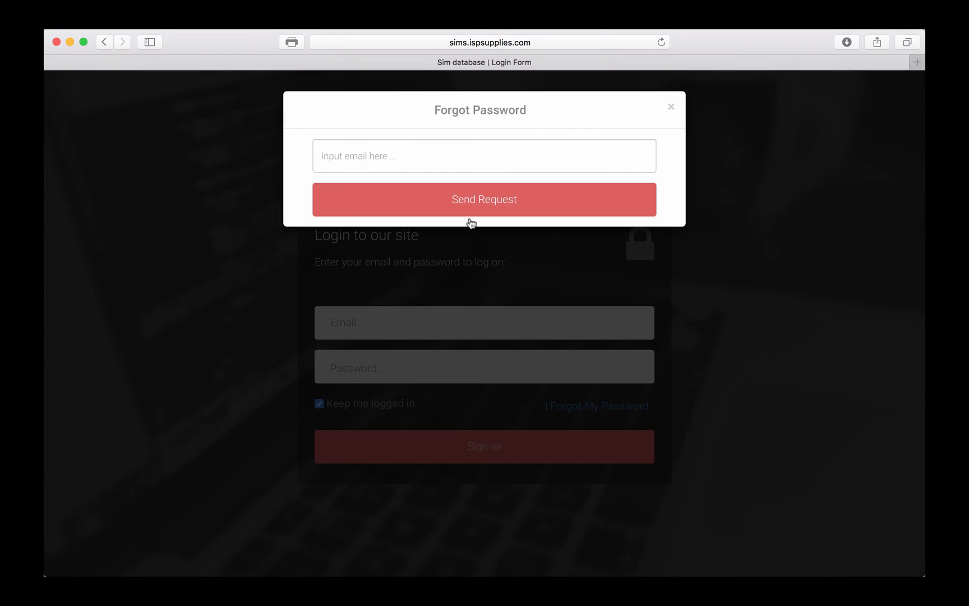
left_click(484, 156)
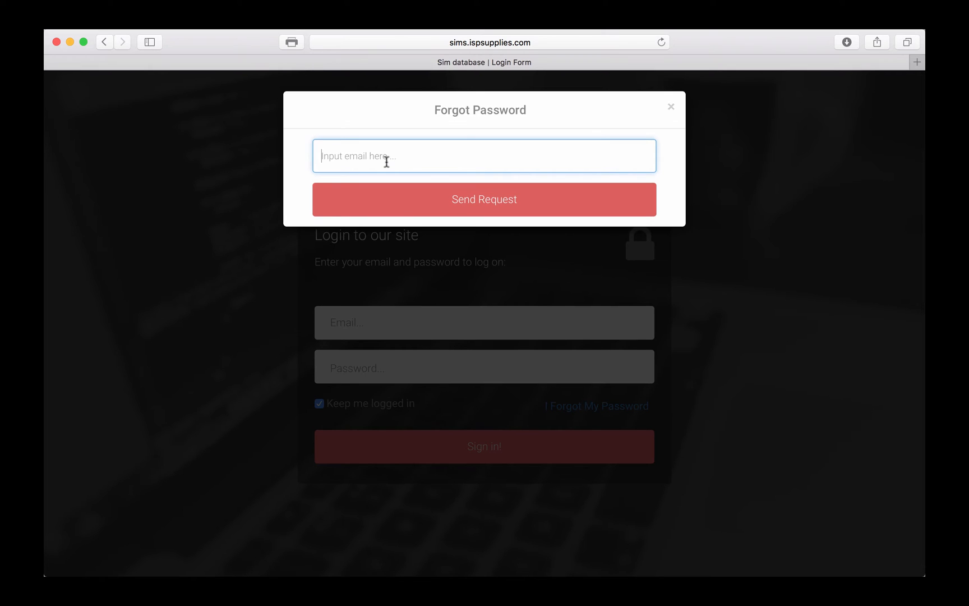
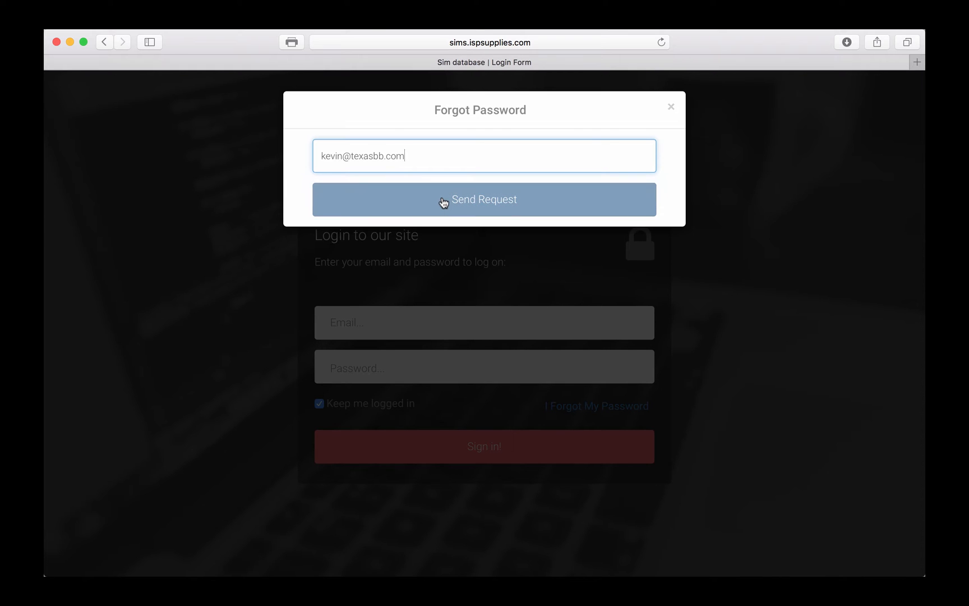
left_click(484, 200)
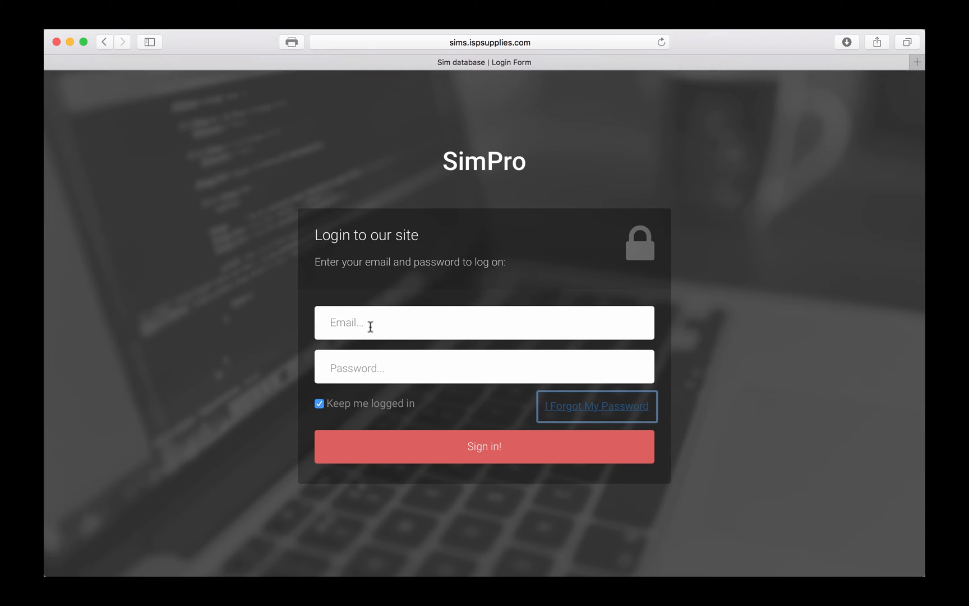
Enter the account email, accept Safari's saved password suggestion, and sign in.
type("kev")
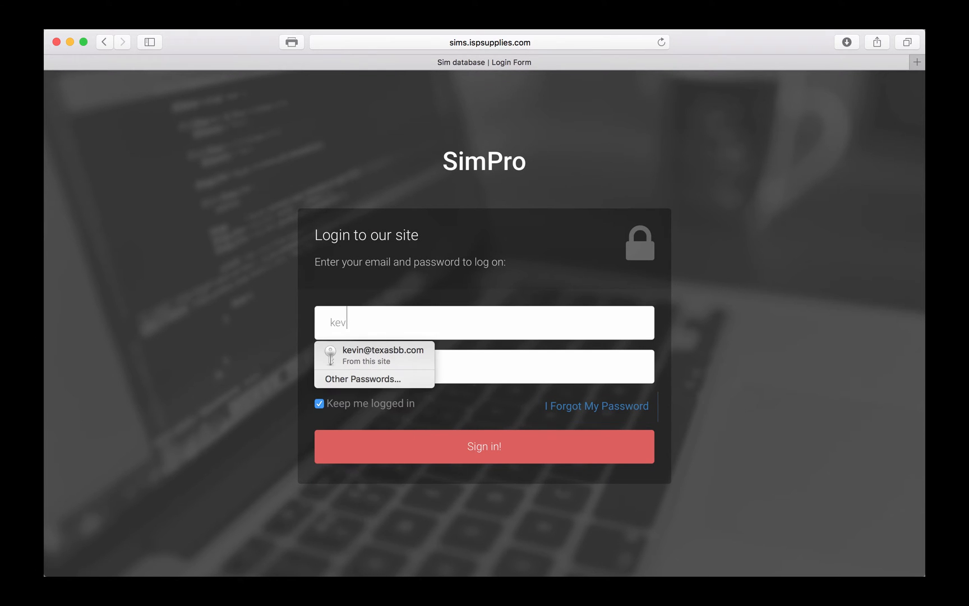
type("levi")
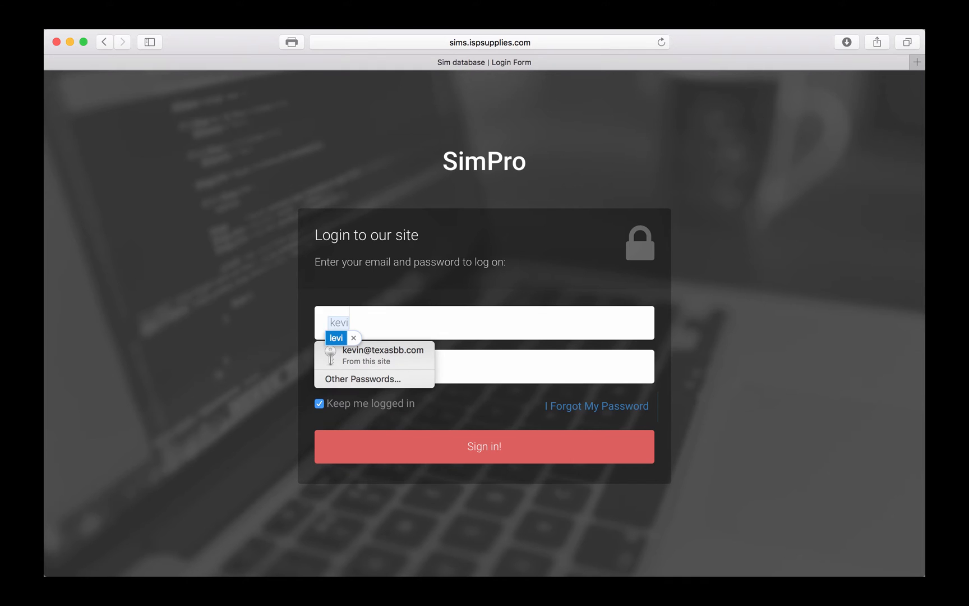
left_click(374, 354)
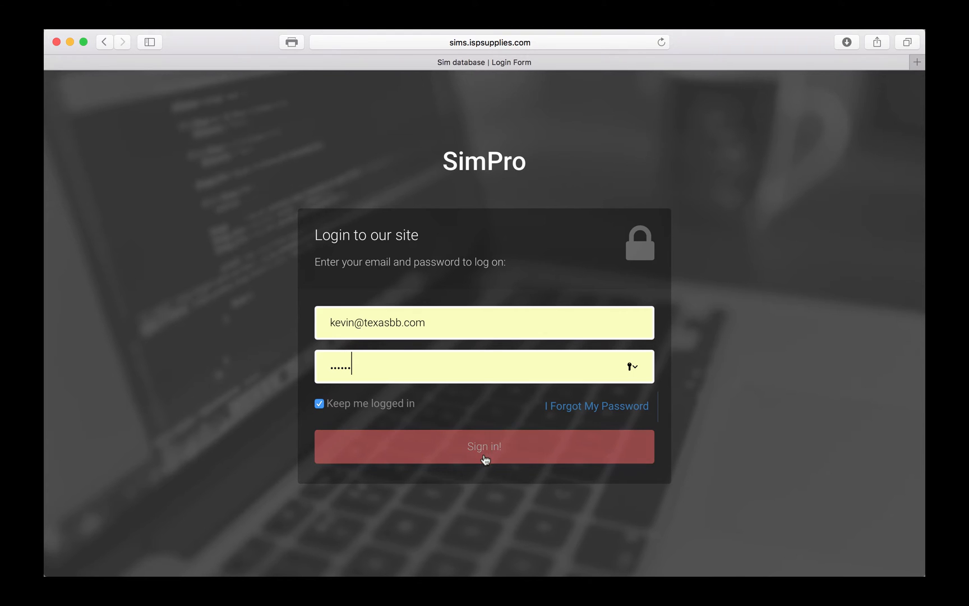
left_click(484, 446)
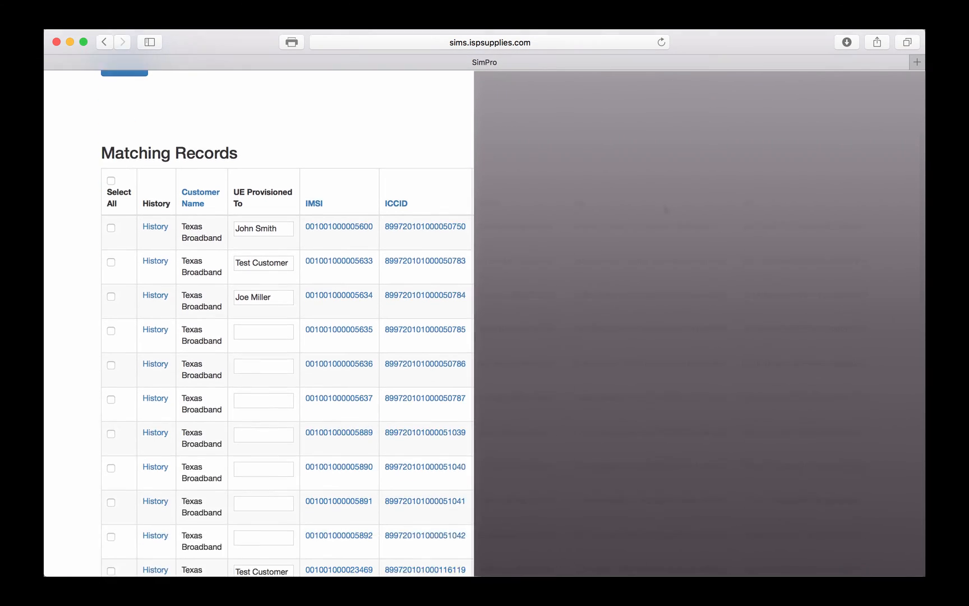
scroll("down", 3)
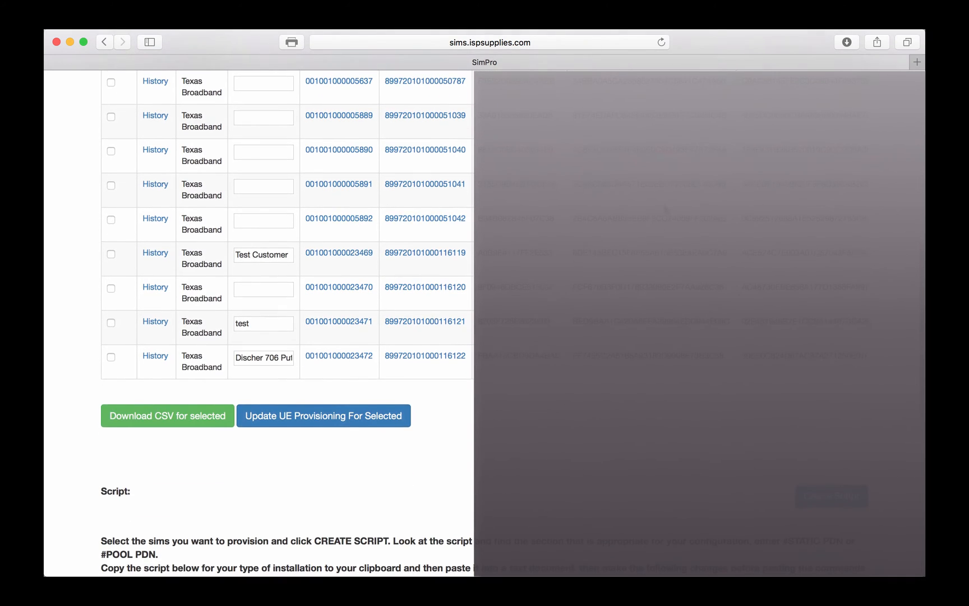
scroll("up", 3)
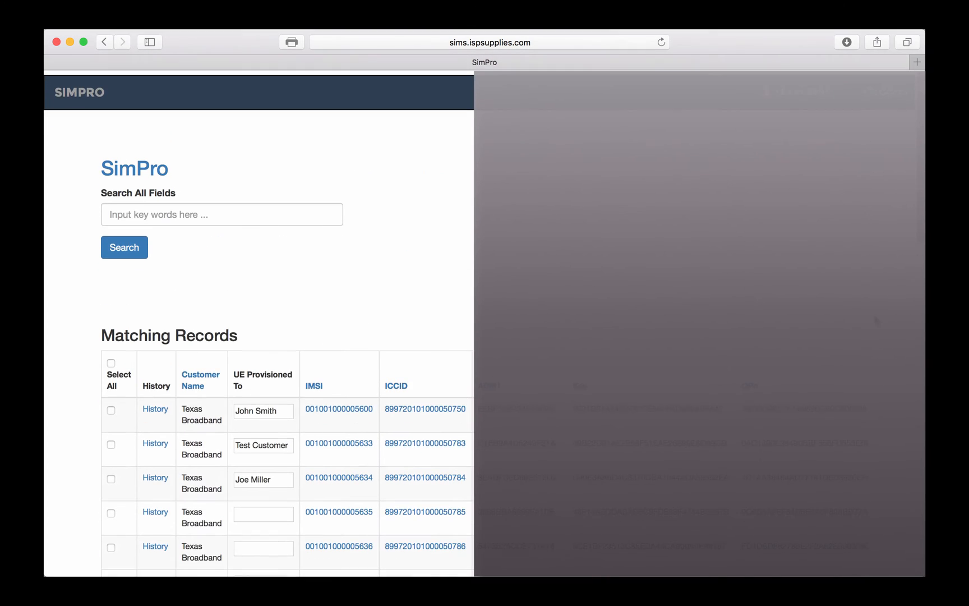
scroll("down", 3)
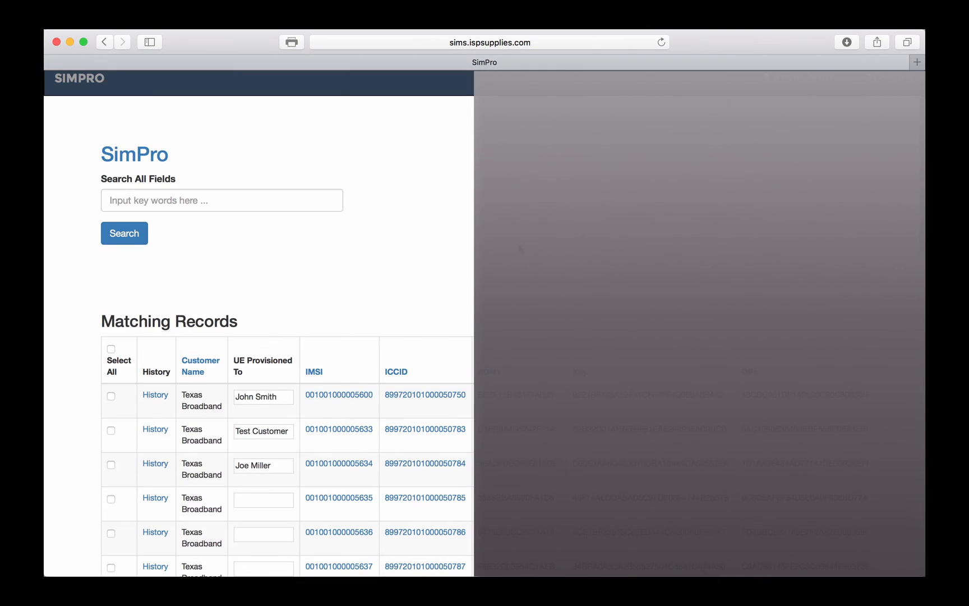
scroll("down", 3)
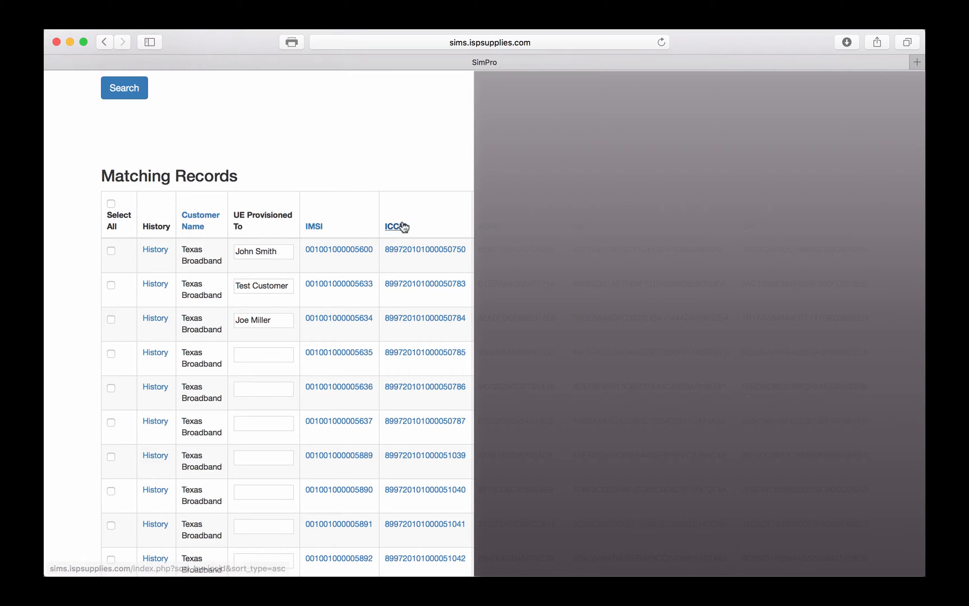
left_click(395, 226)
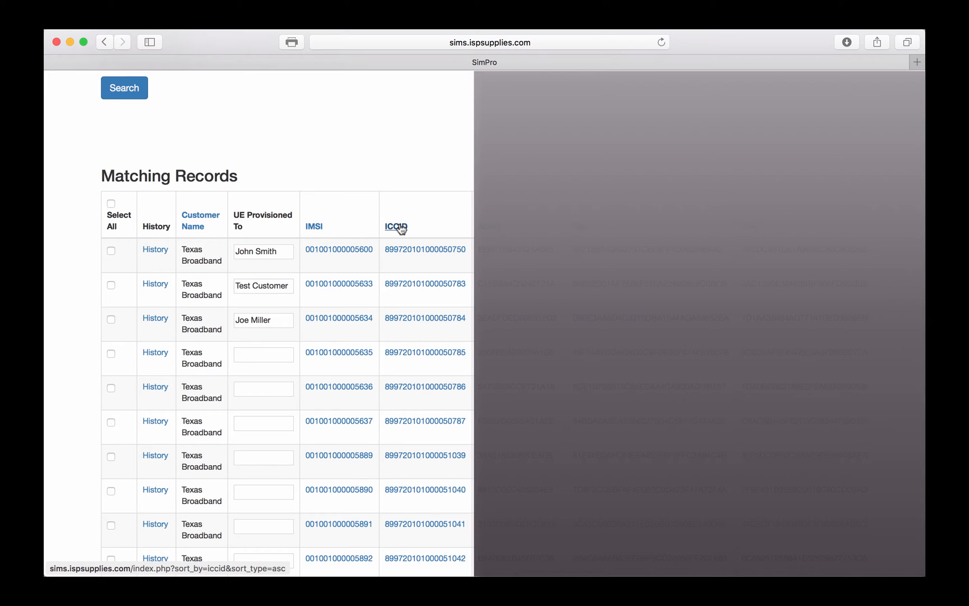
scroll("down", 3)
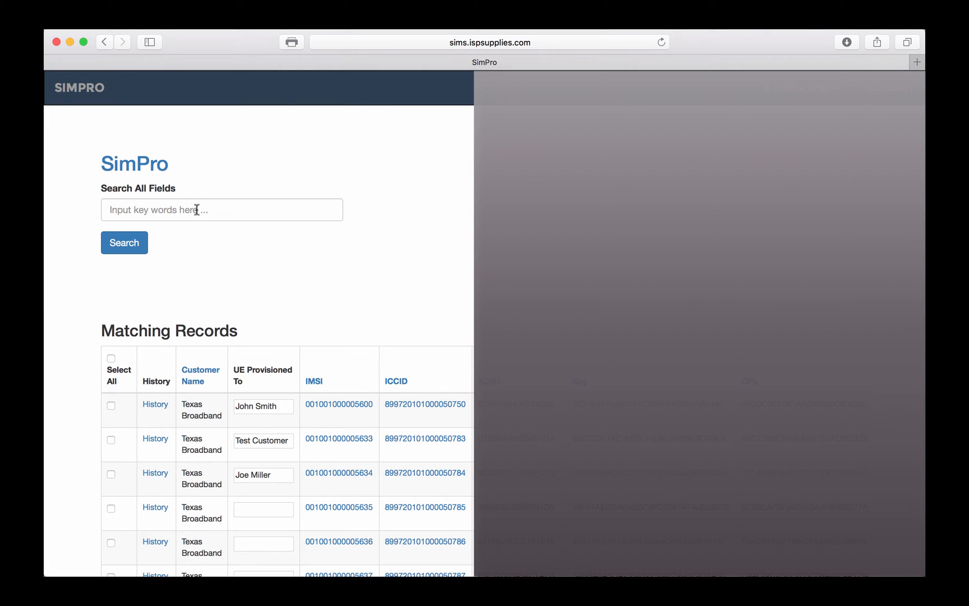
left_click(221, 208)
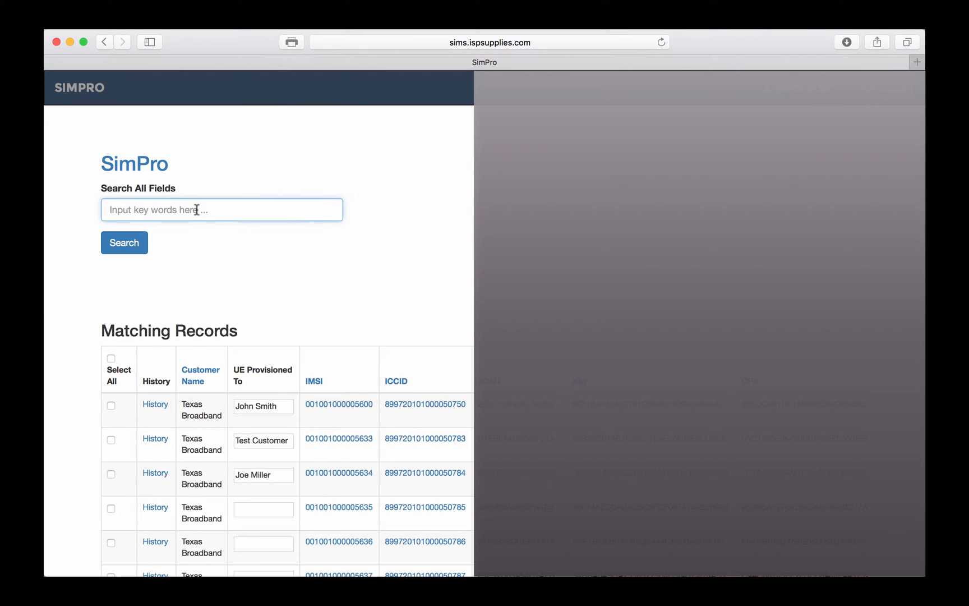
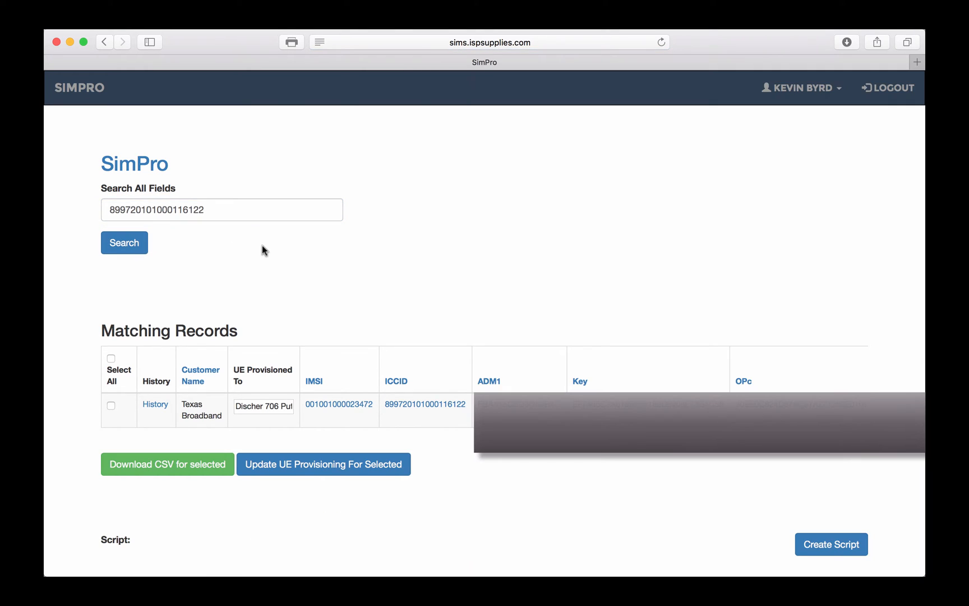
mouse_move(332, 385)
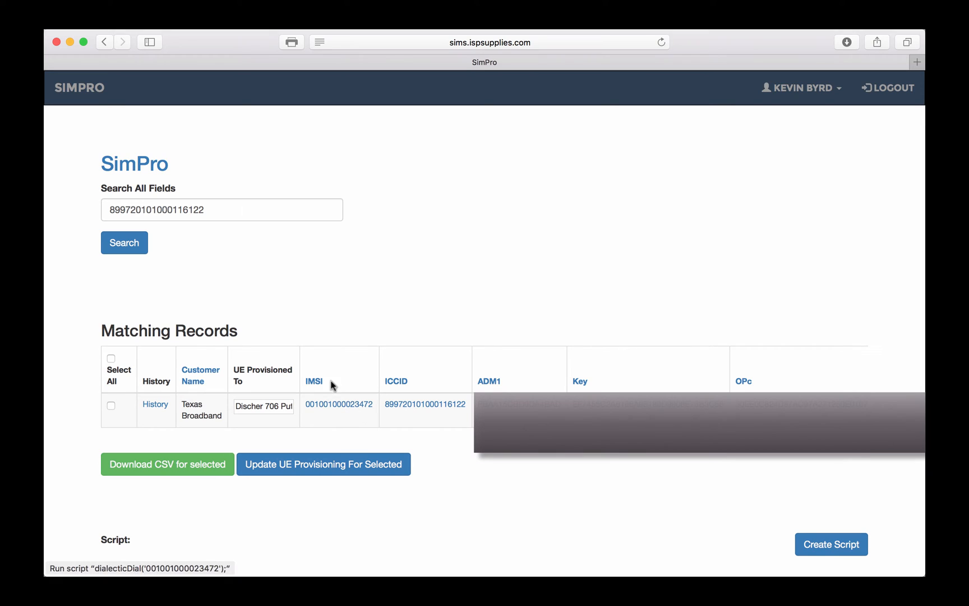
mouse_move(357, 352)
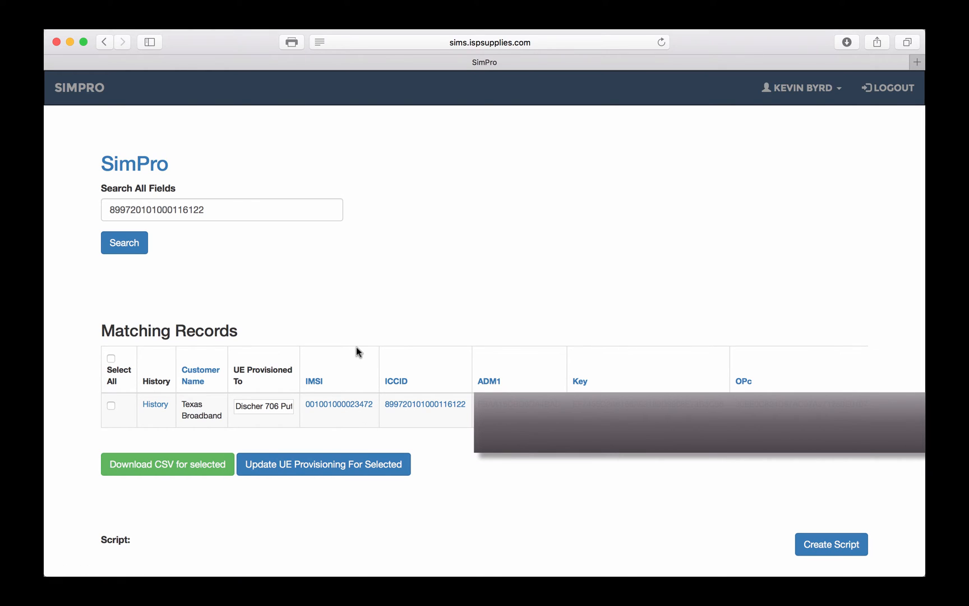
left_click(263, 406)
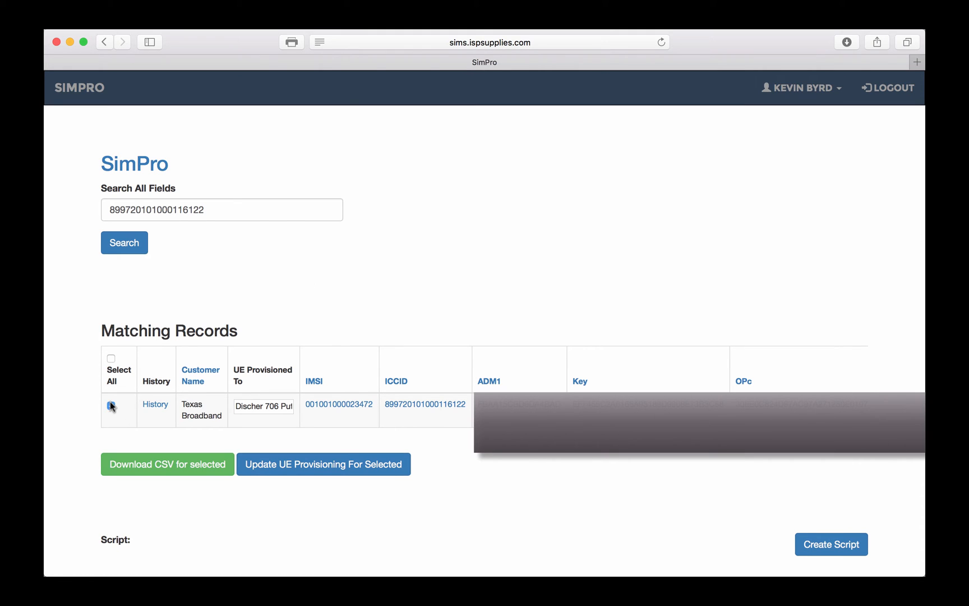
Add 's.' to the ticked record's UE Provisioned To, update it, and dismiss the confirmation.
left_click(111, 405)
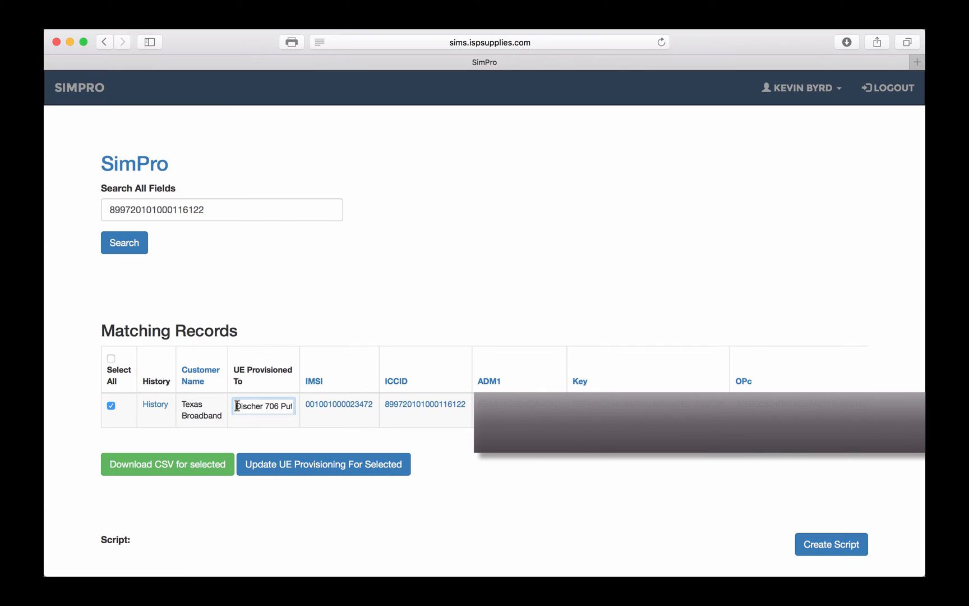
type("s.")
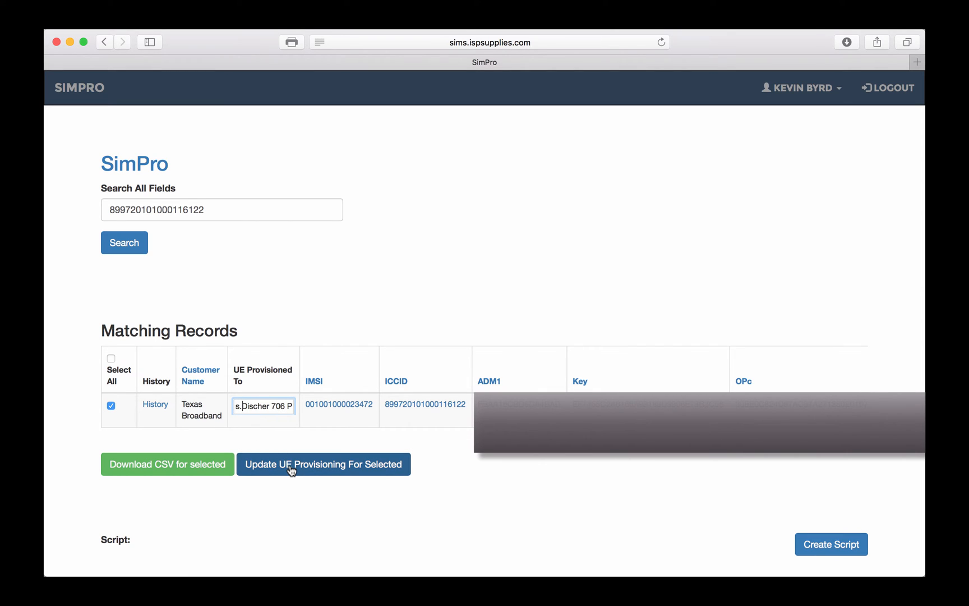
left_click(323, 464)
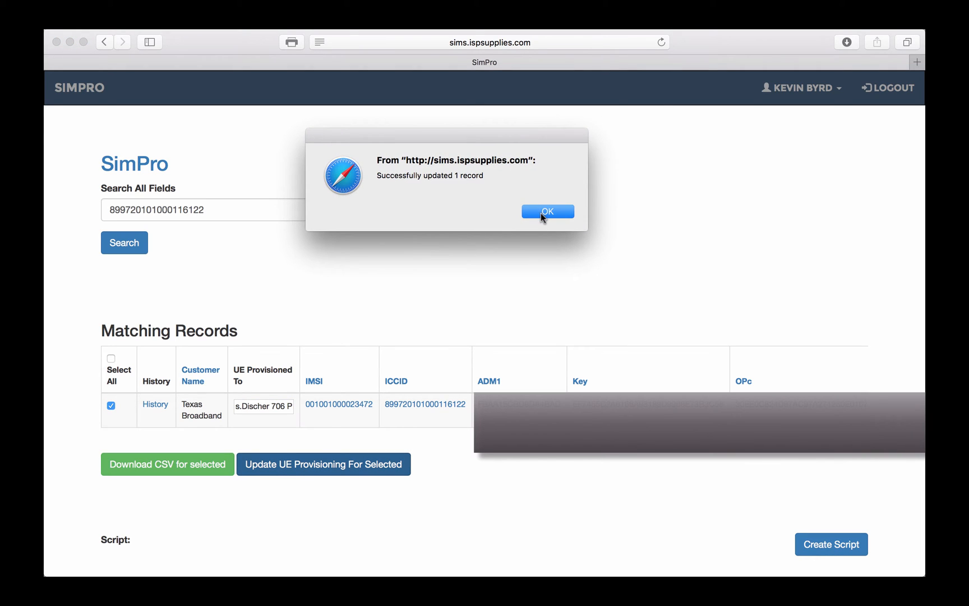
left_click(546, 211)
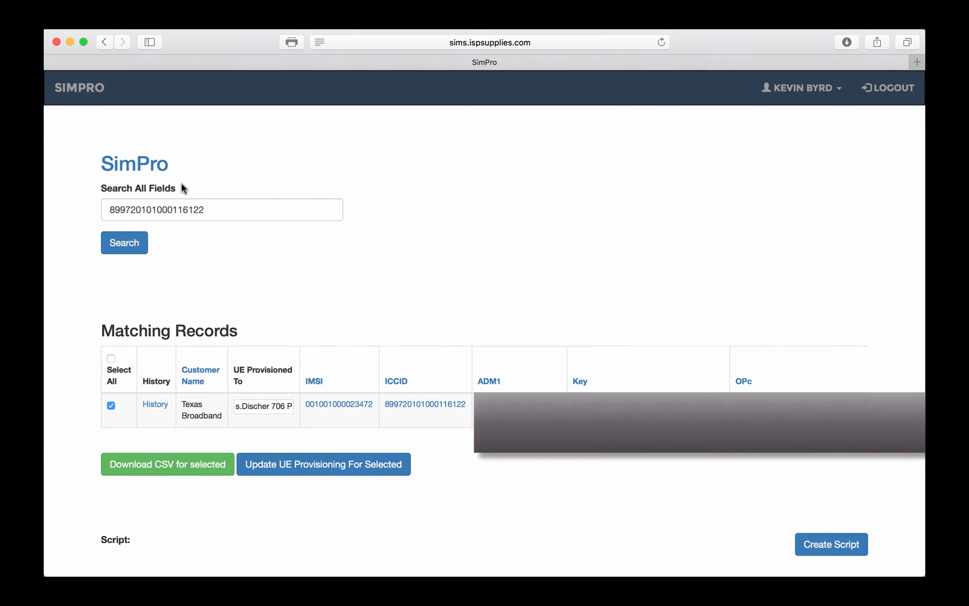
mouse_move(90, 105)
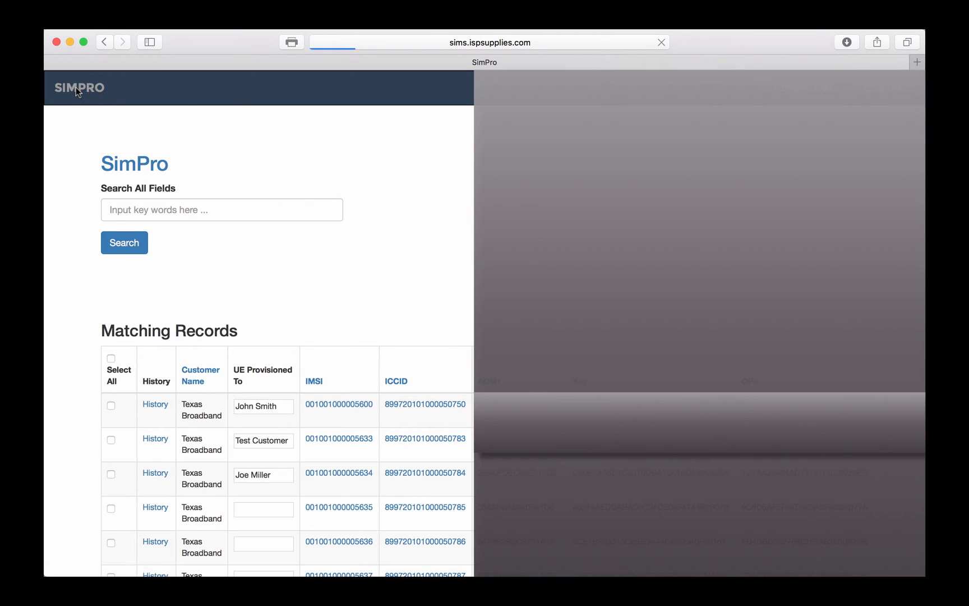
Tick the first and Test Customer records and download a CSV of the selection.
scroll("down", 3)
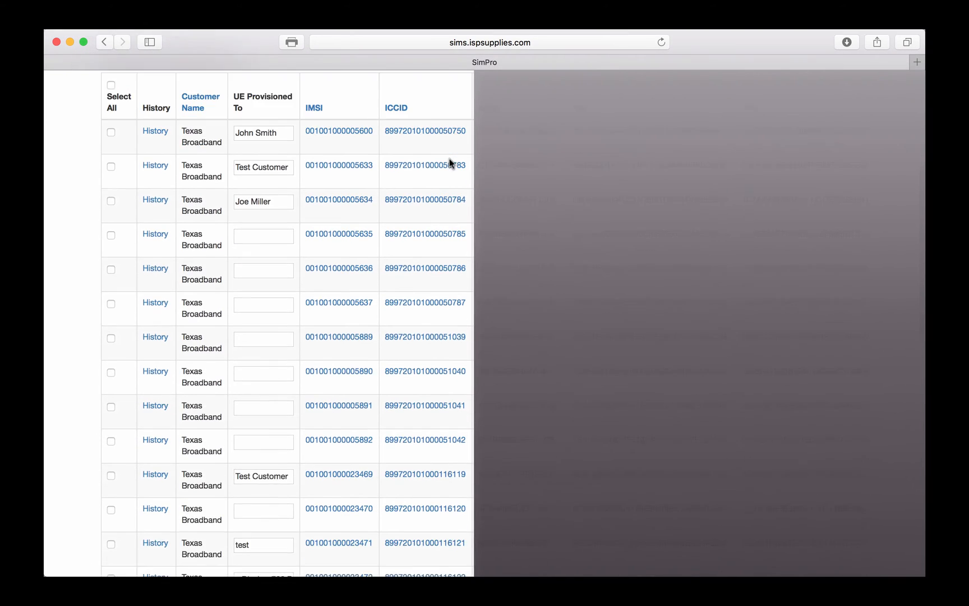
scroll("down", 3)
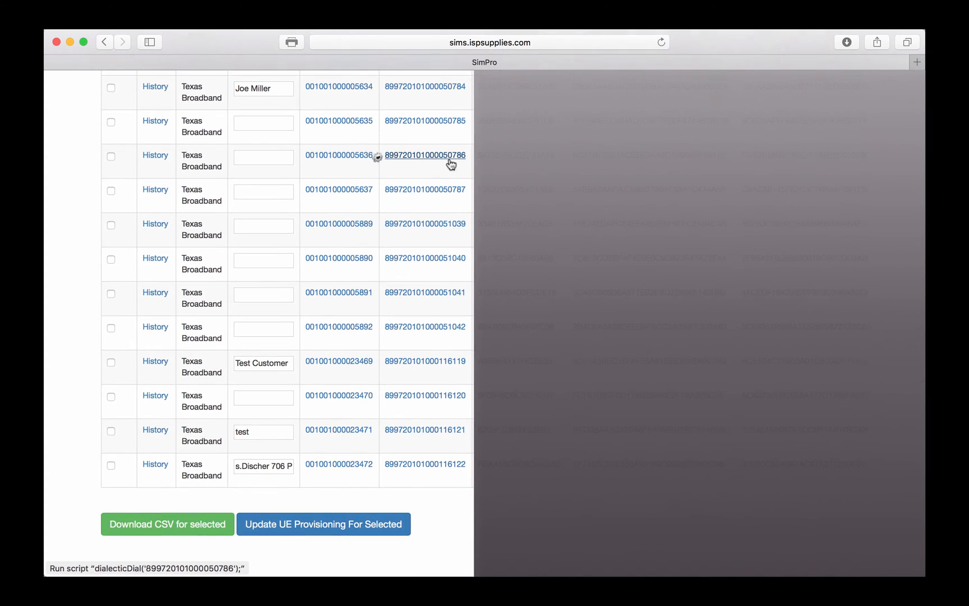
scroll("down", 3)
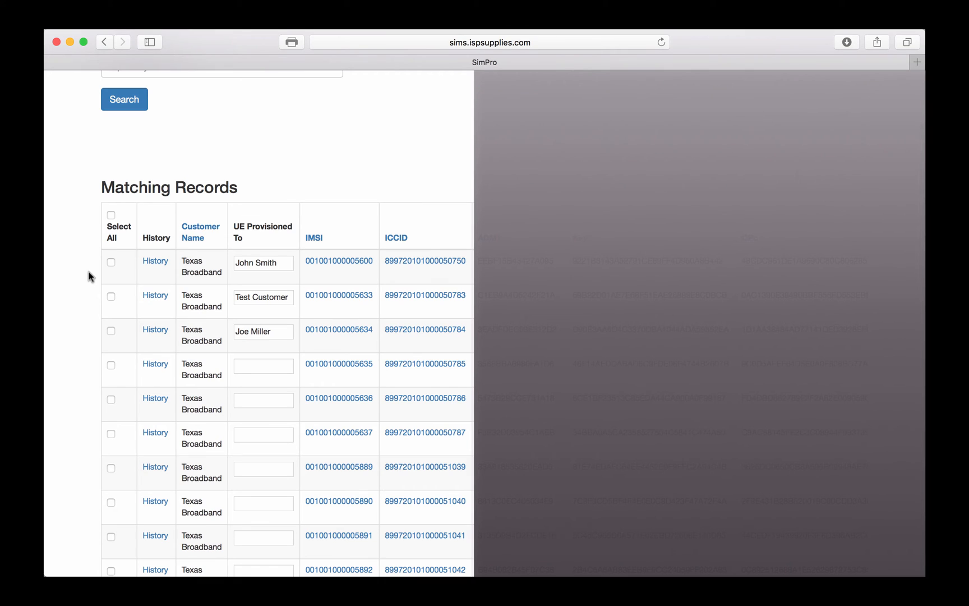
left_click(111, 262)
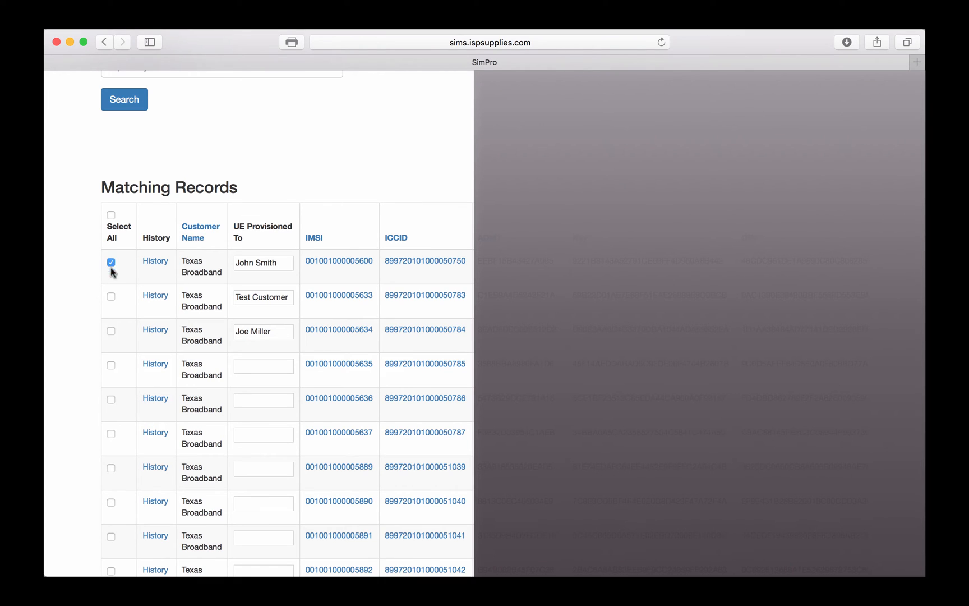
left_click(111, 297)
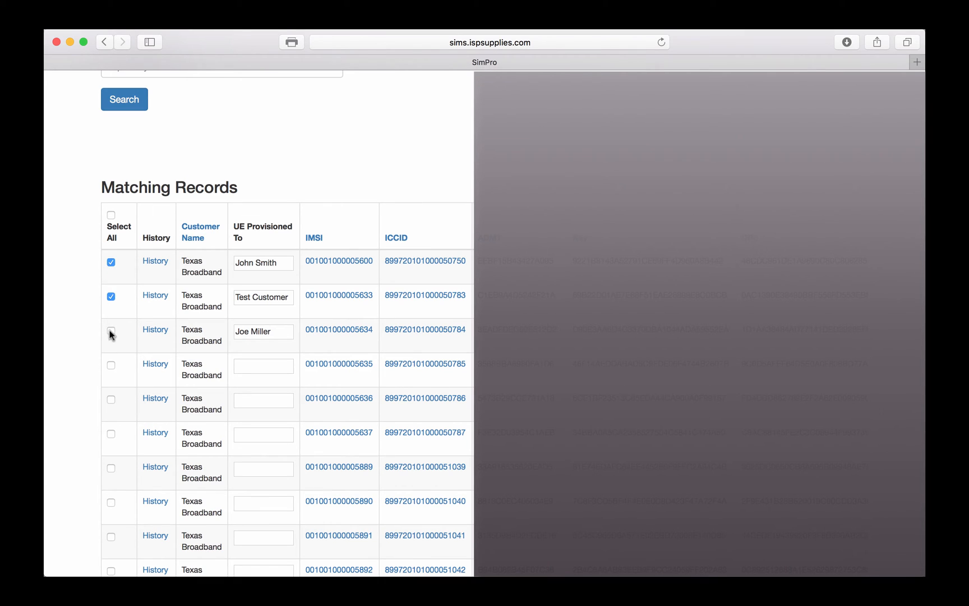
scroll("down", 3)
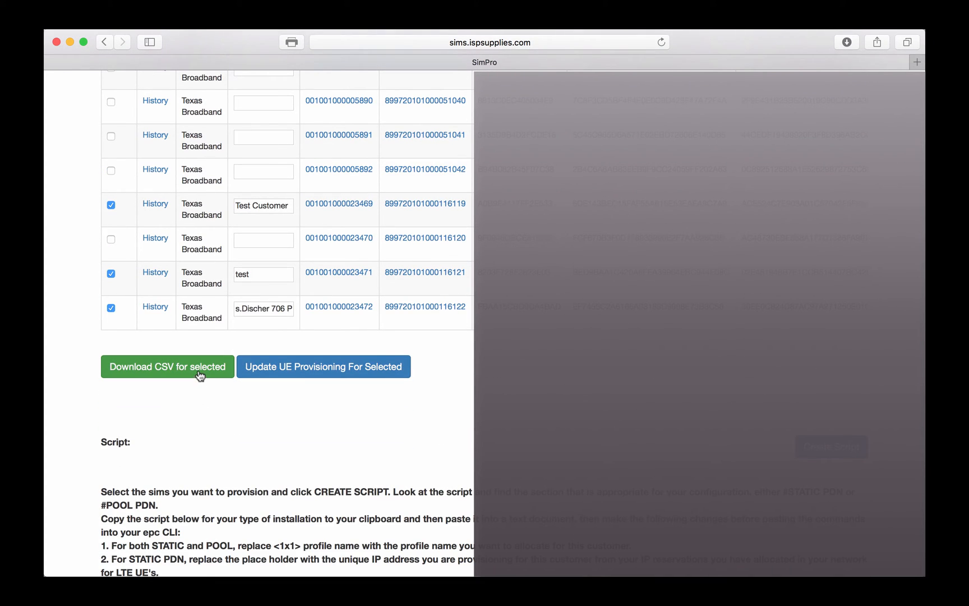
left_click(167, 366)
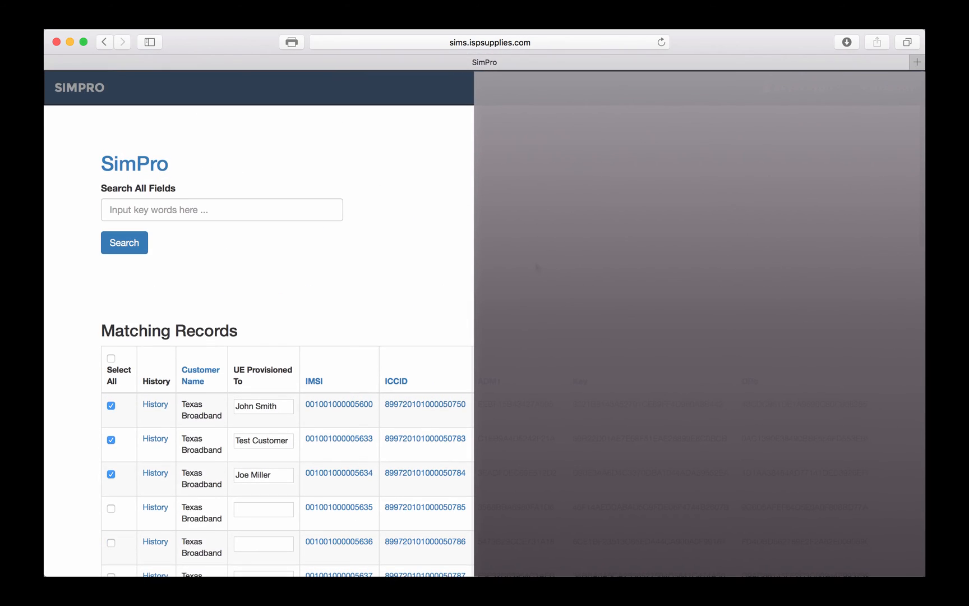
scroll("down", 3)
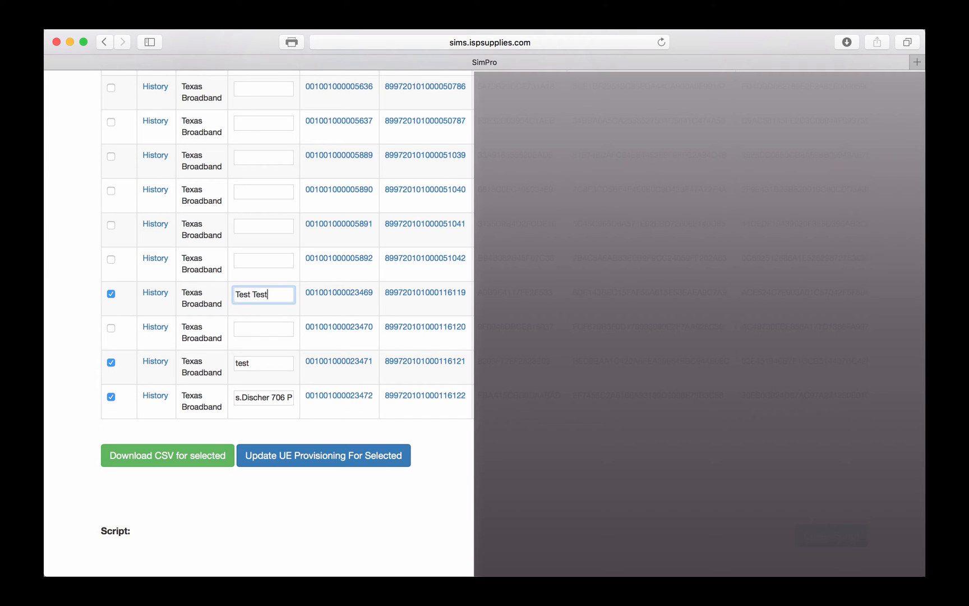
scroll("up", 3)
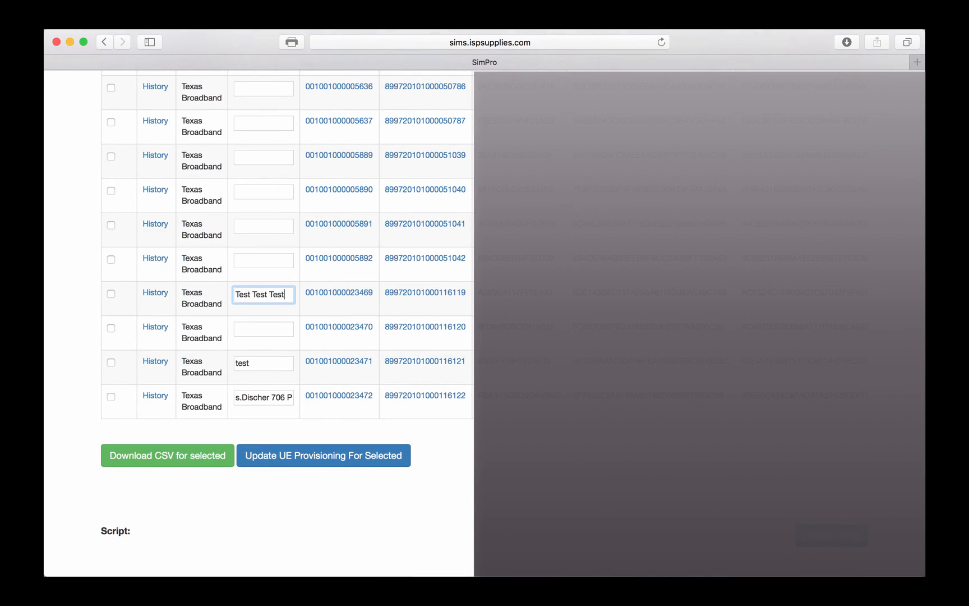
left_click(111, 293)
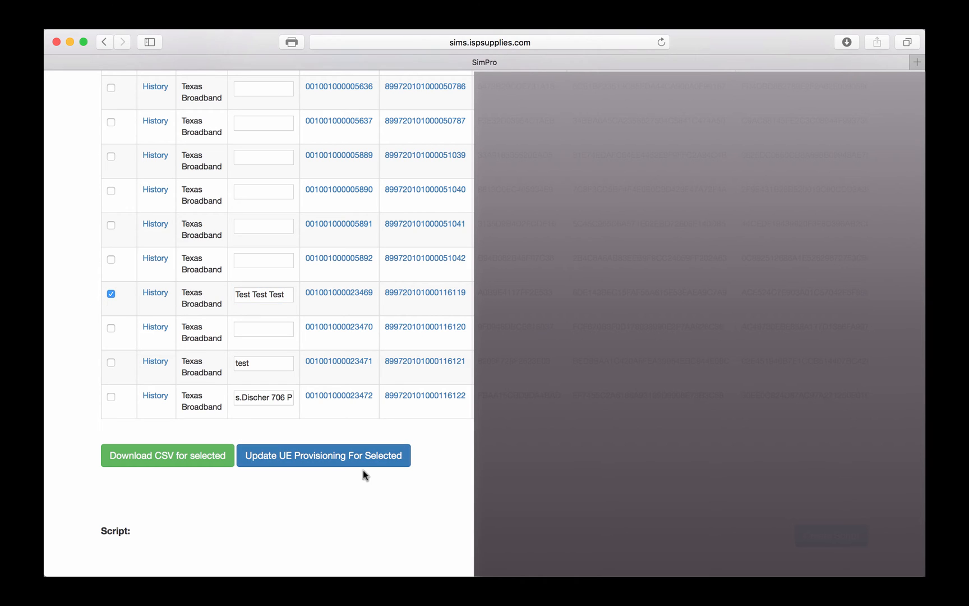
left_click(323, 454)
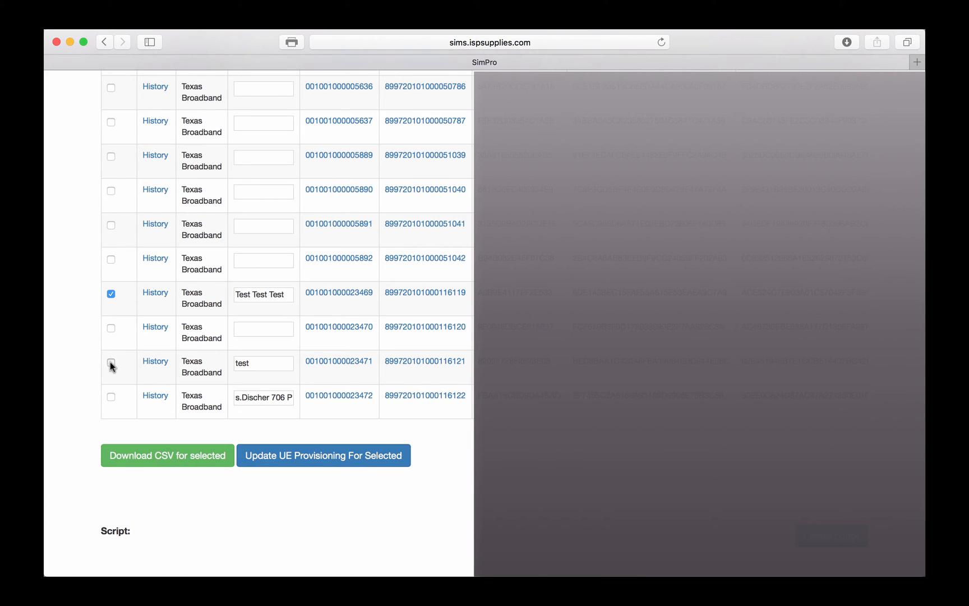
Also tick the 'test' record and generate the PDN script for SIMs 23469, 23471, 23472.
left_click(111, 361)
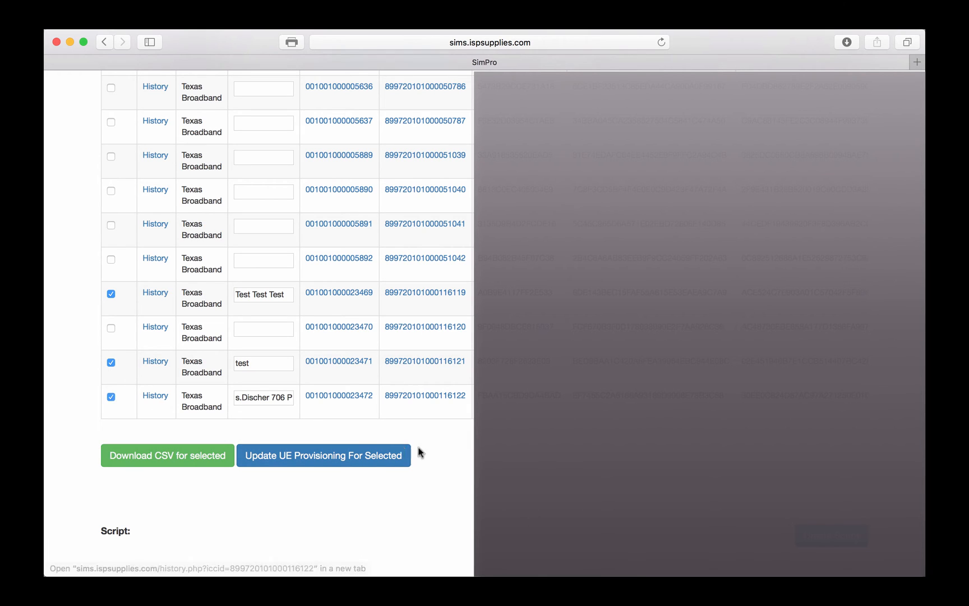
scroll("down", 3)
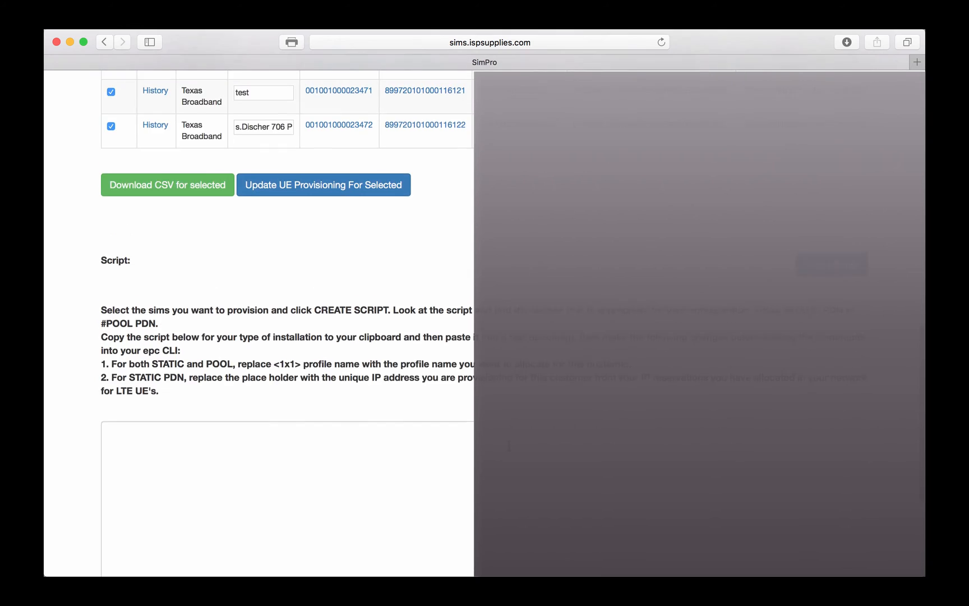
scroll("down", 3)
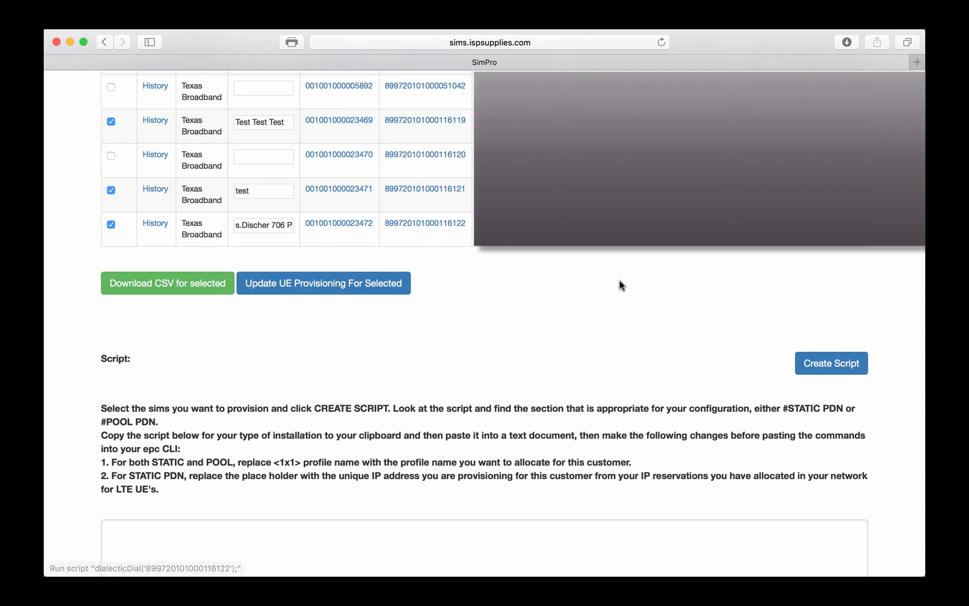
left_click(831, 363)
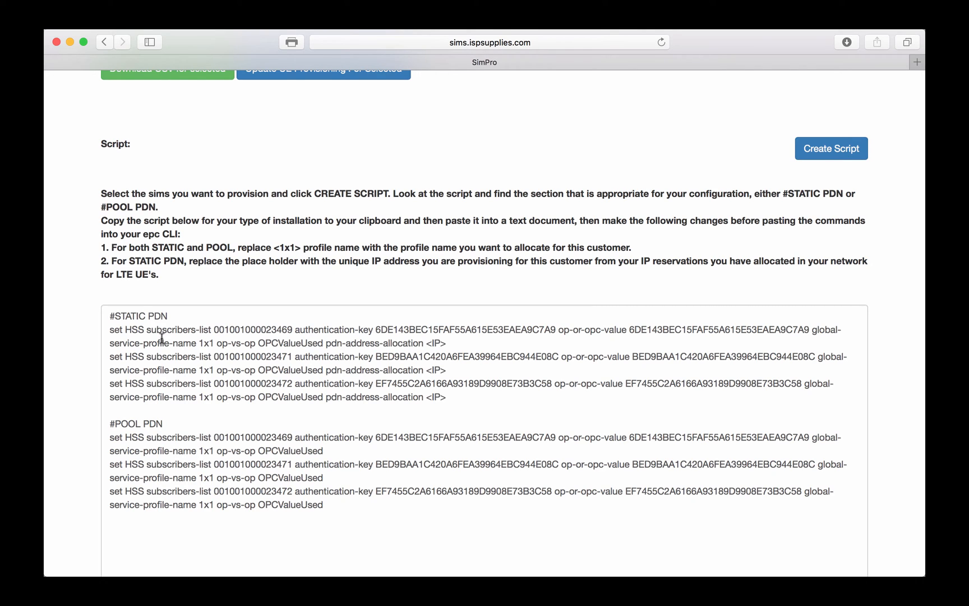
Select the three STATIC PDN command lines in the generated script.
left_click(111, 329)
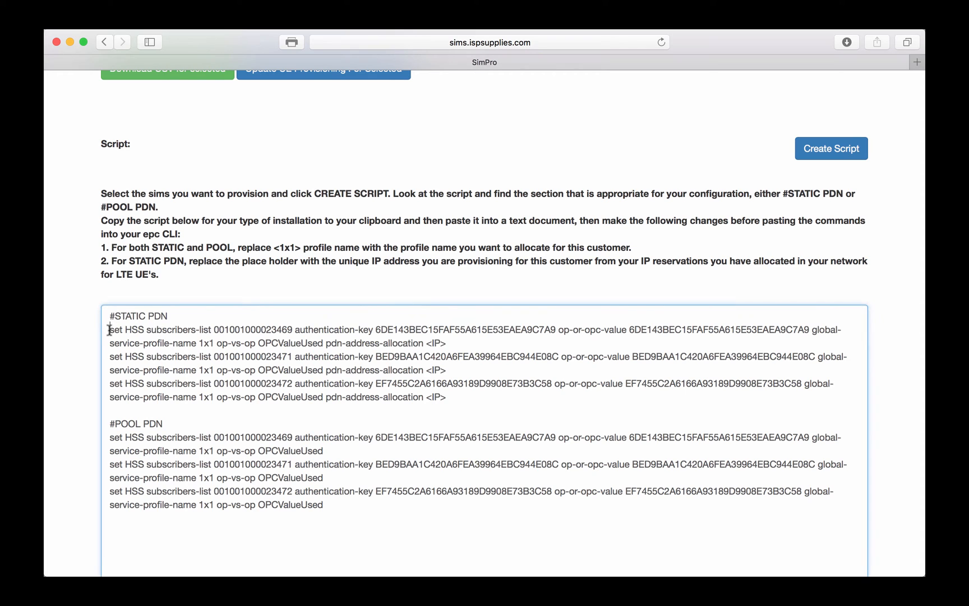
left_click_drag(109, 330, 445, 397)
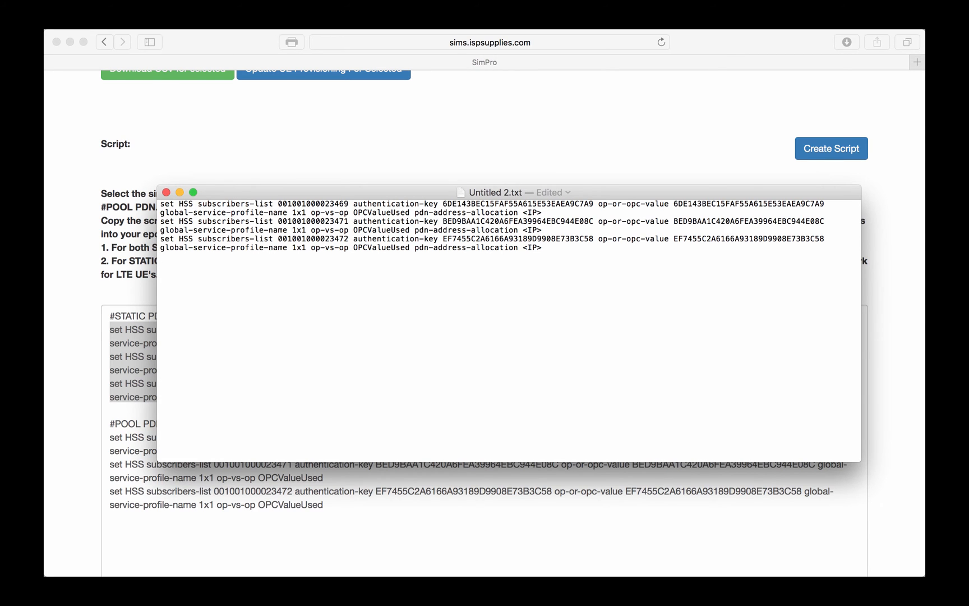
Select '1x1' in the first STATIC PDN command to replace it with 20x1.
double_click(299, 212)
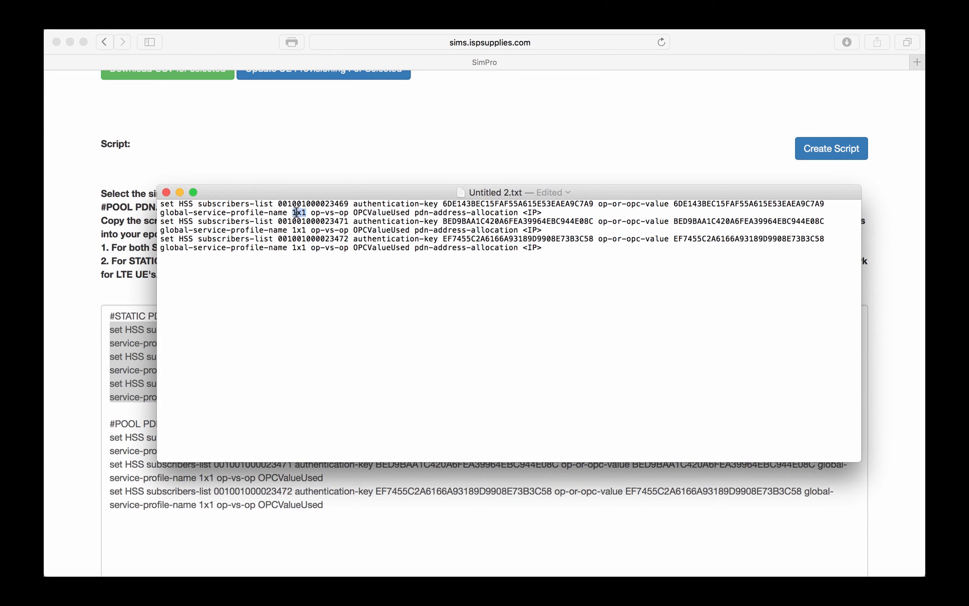
mouse_move(544, 219)
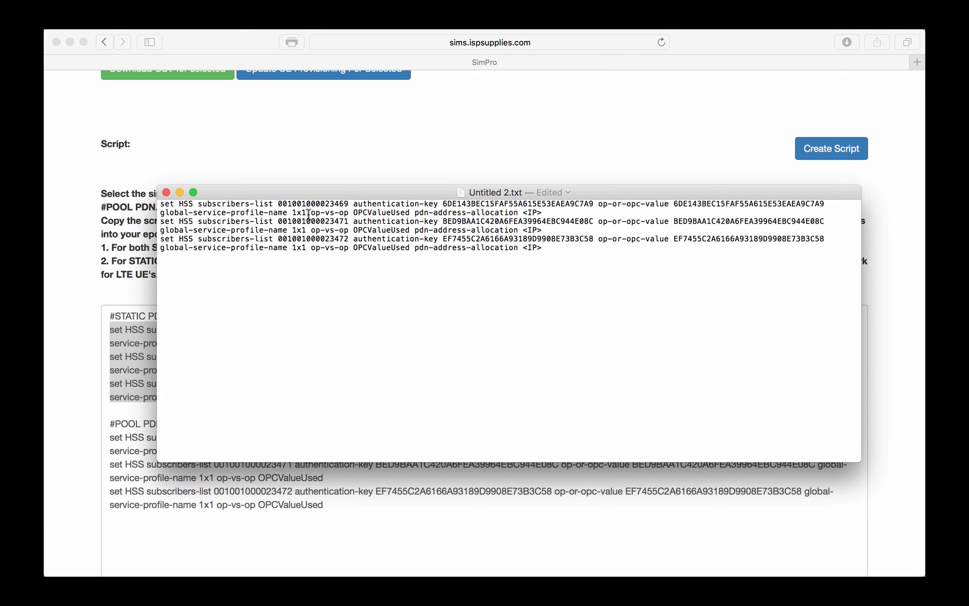
double_click(298, 212)
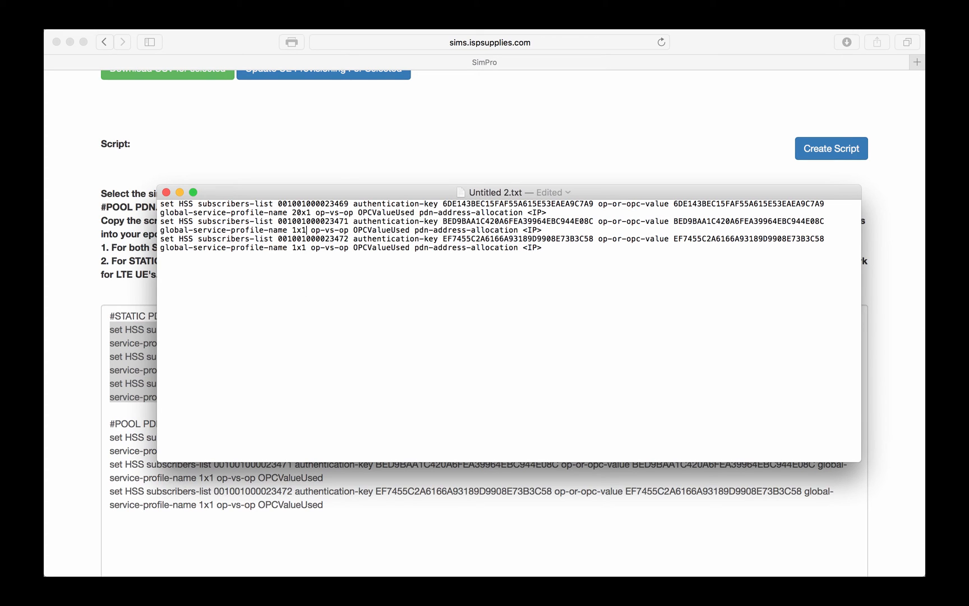
Set profile names 10x1 and 5x1 and static IPs 208.90.12.11–13 in the commands.
type("0")
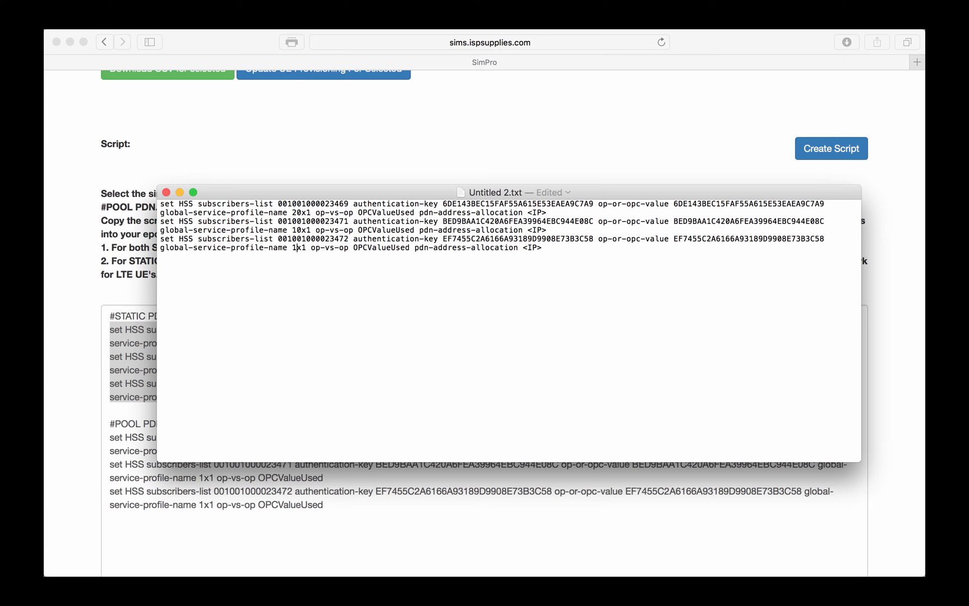
type("5")
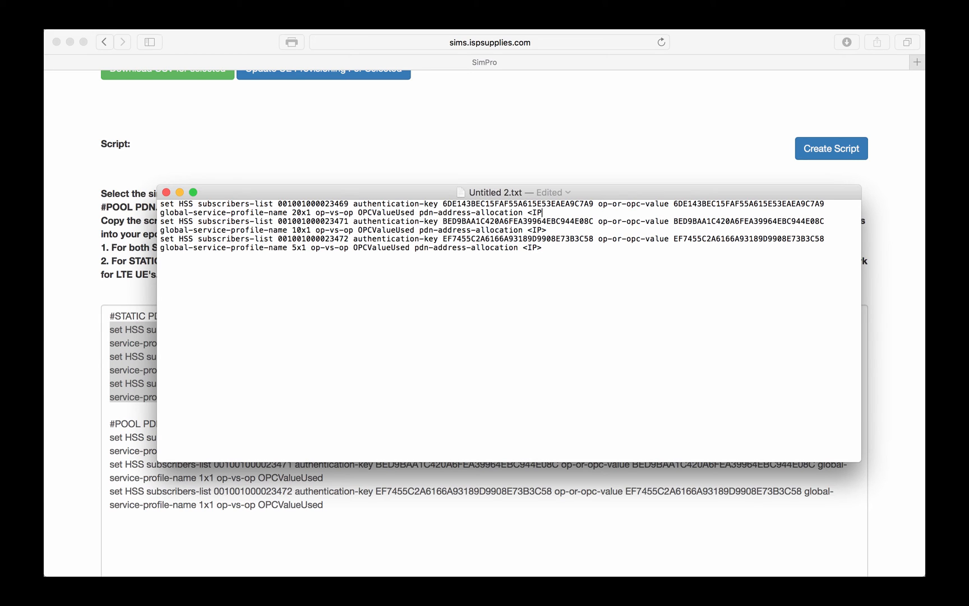
type("208")
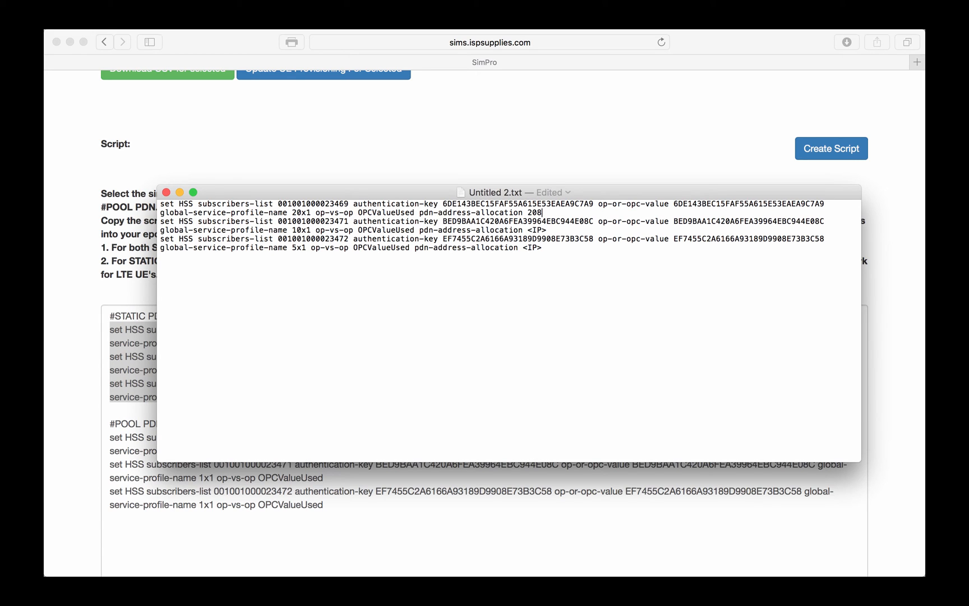
type(".90.12.11")
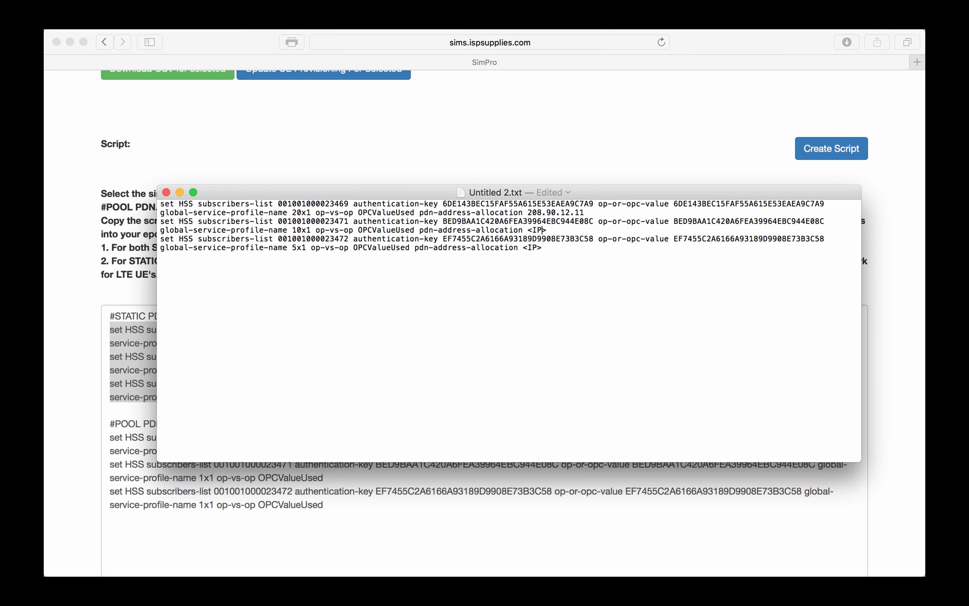
type("208.90.12.11")
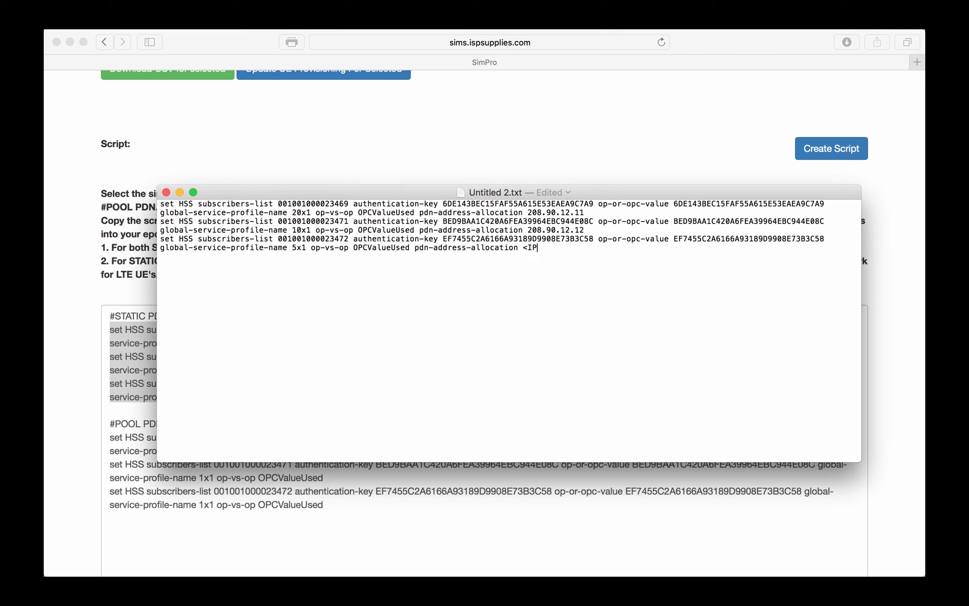
type("208.90.12.1")
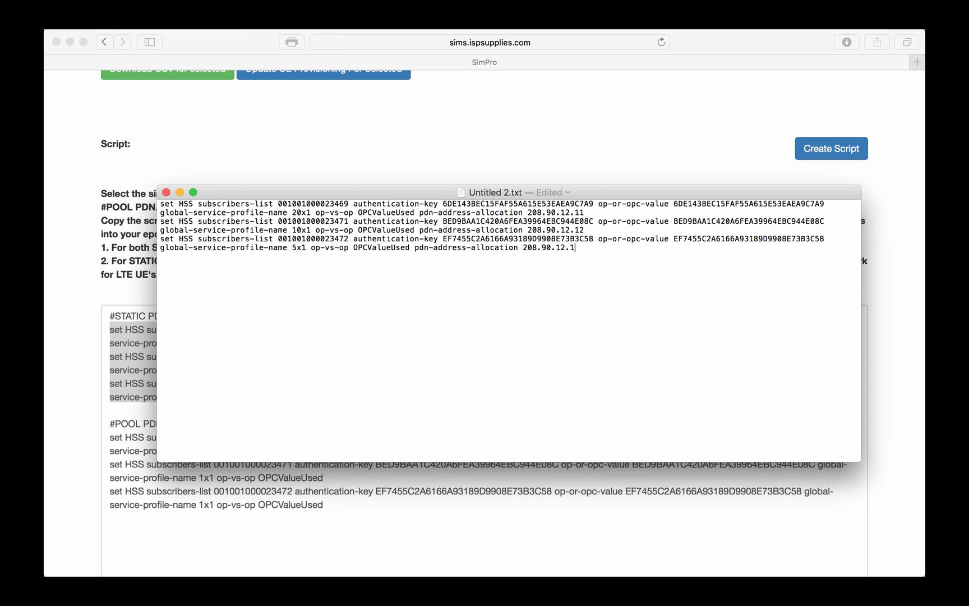
type("3")
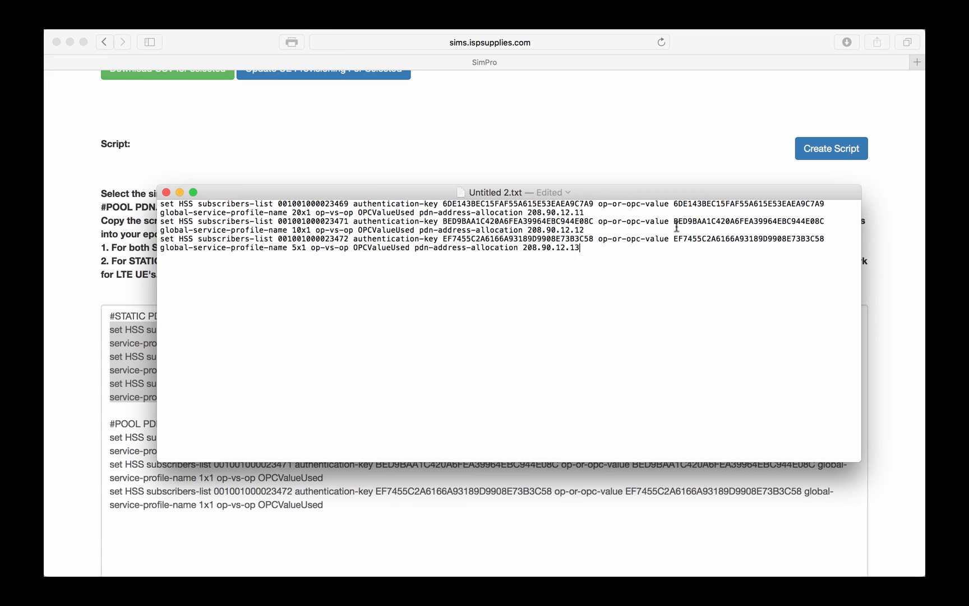
mouse_move(304, 212)
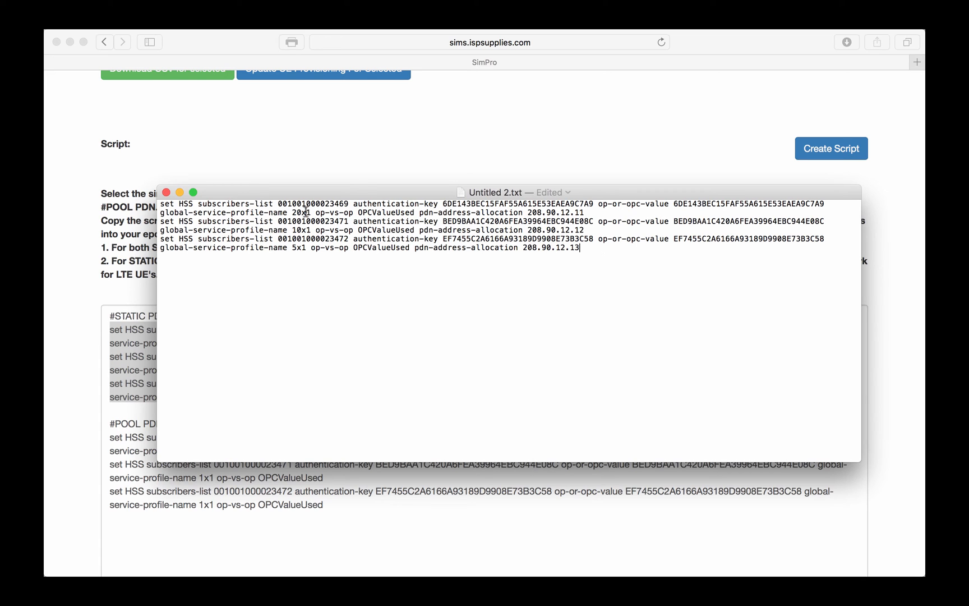
double_click(297, 230)
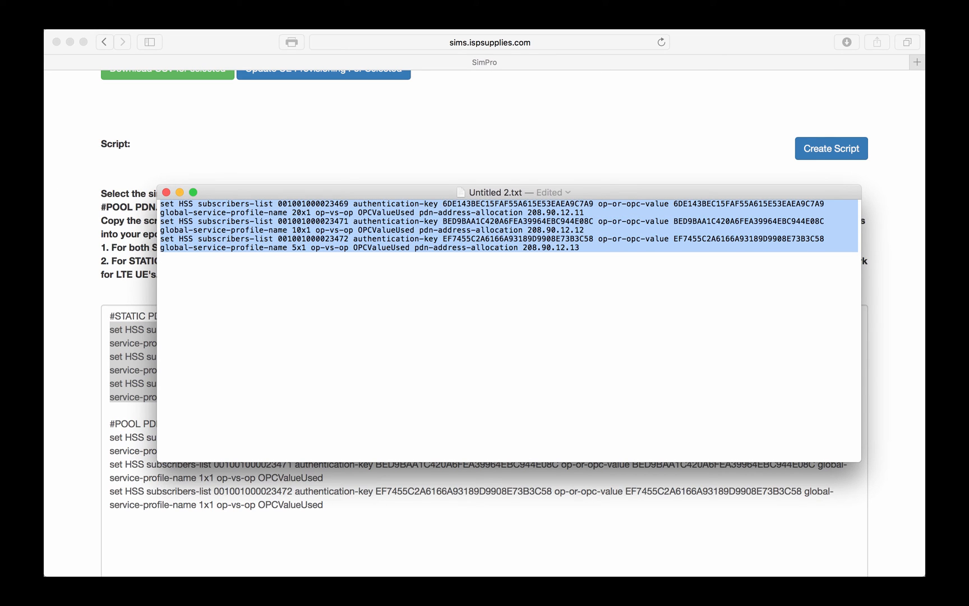
mouse_move(352, 218)
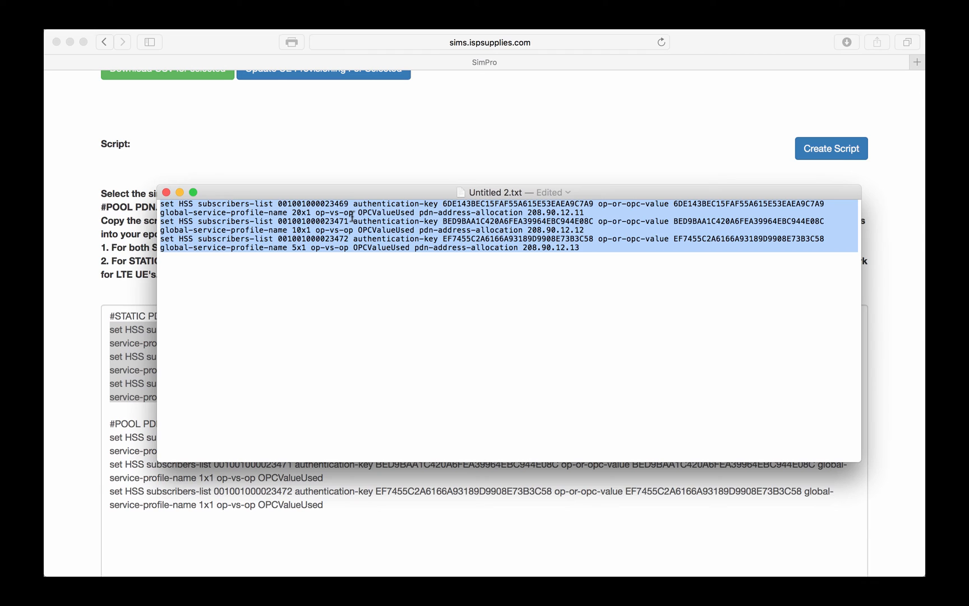
mouse_move(378, 335)
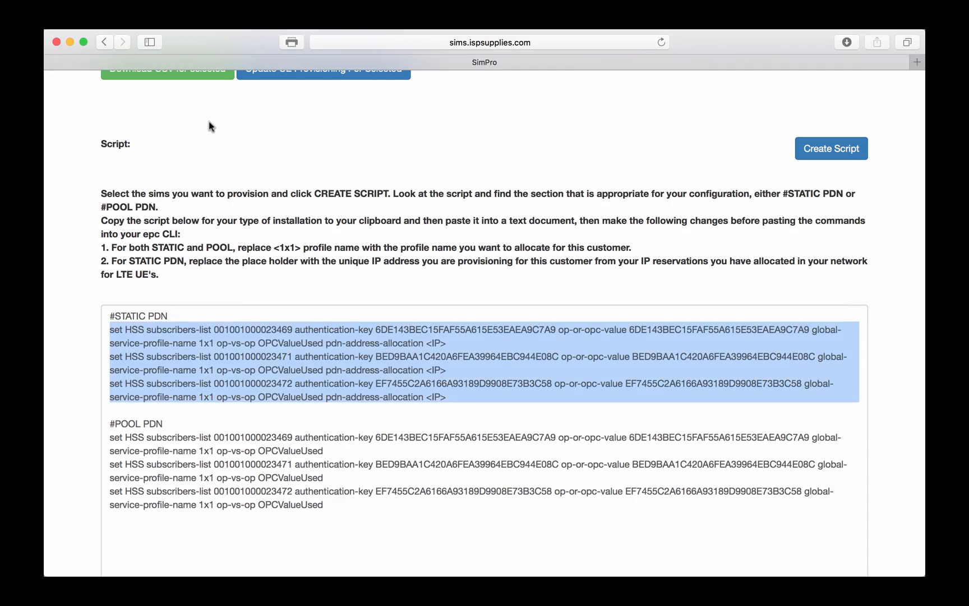
Paste the three #POOL PDN commands from SimPro's script into Untitled 2.txt.
scroll("down", 3)
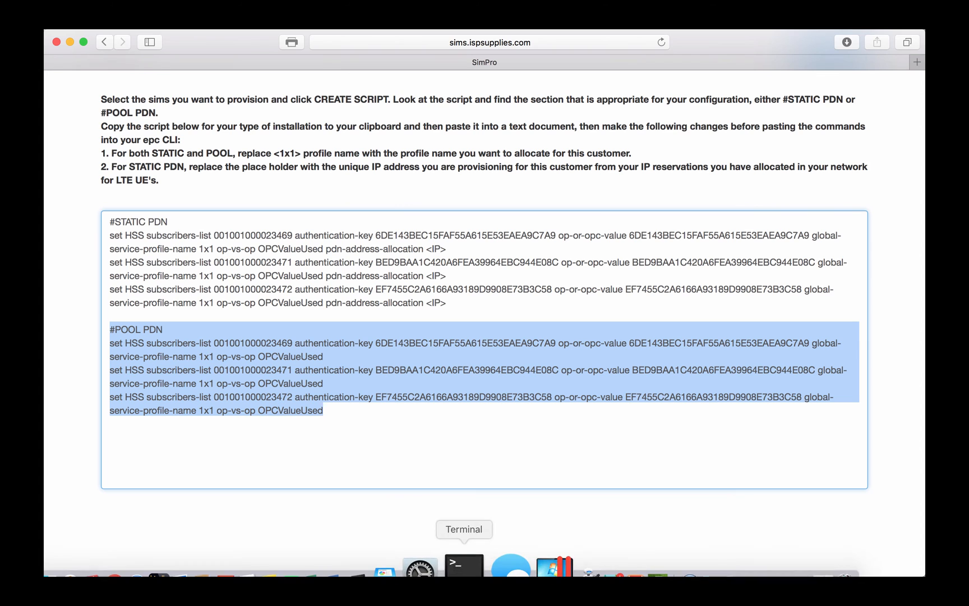
left_click(464, 563)
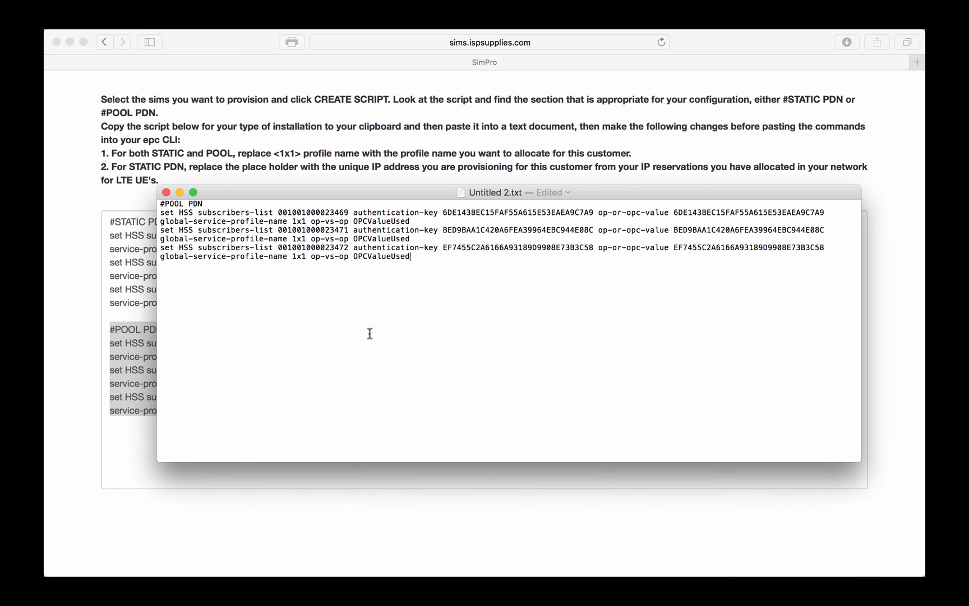
mouse_move(303, 220)
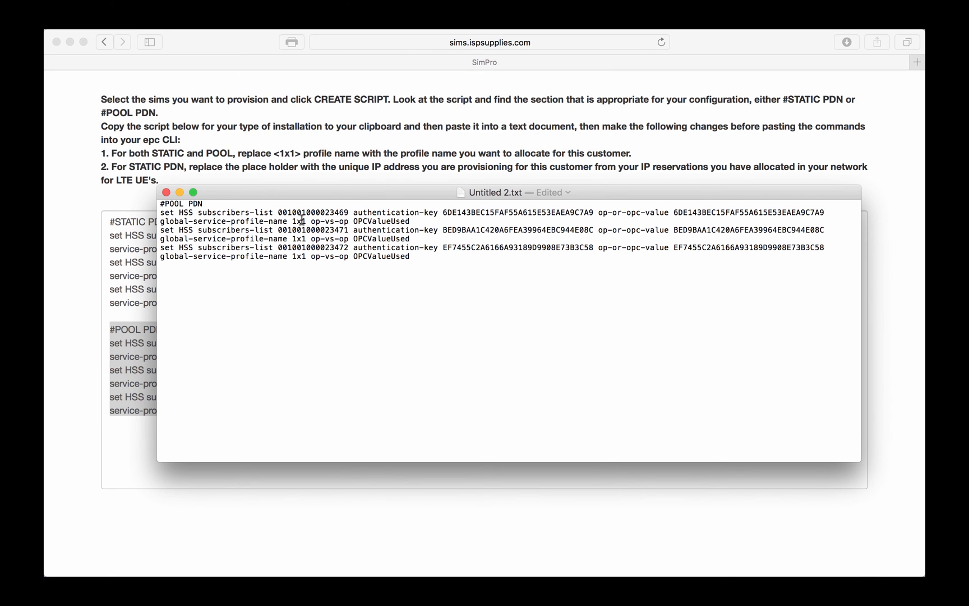
Edit the three POOL PDN global-service-profile-name values to 20x1, 10x1 and 5x1.
type("20")
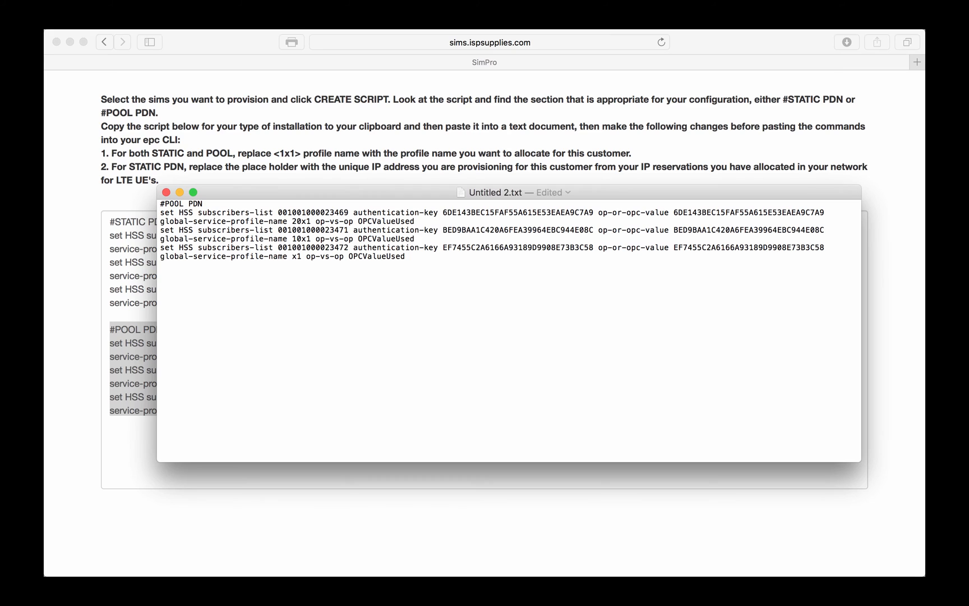
type("5")
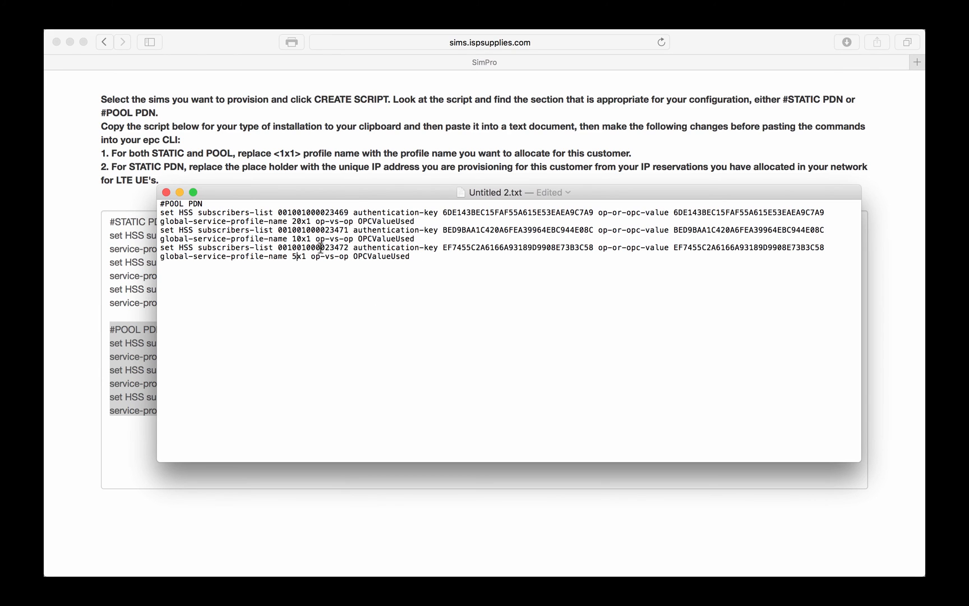
mouse_move(446, 262)
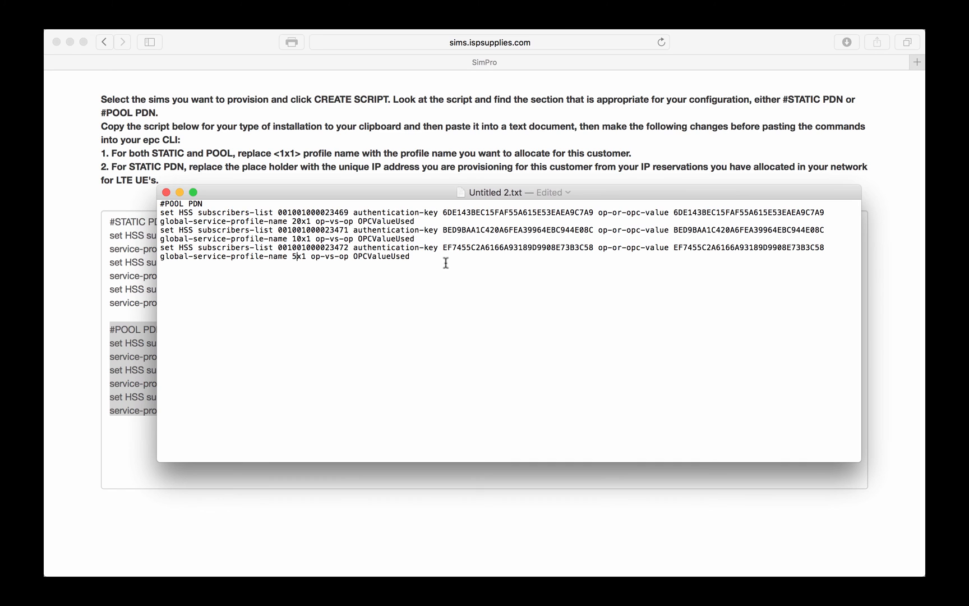
left_click_drag(161, 213, 409, 256)
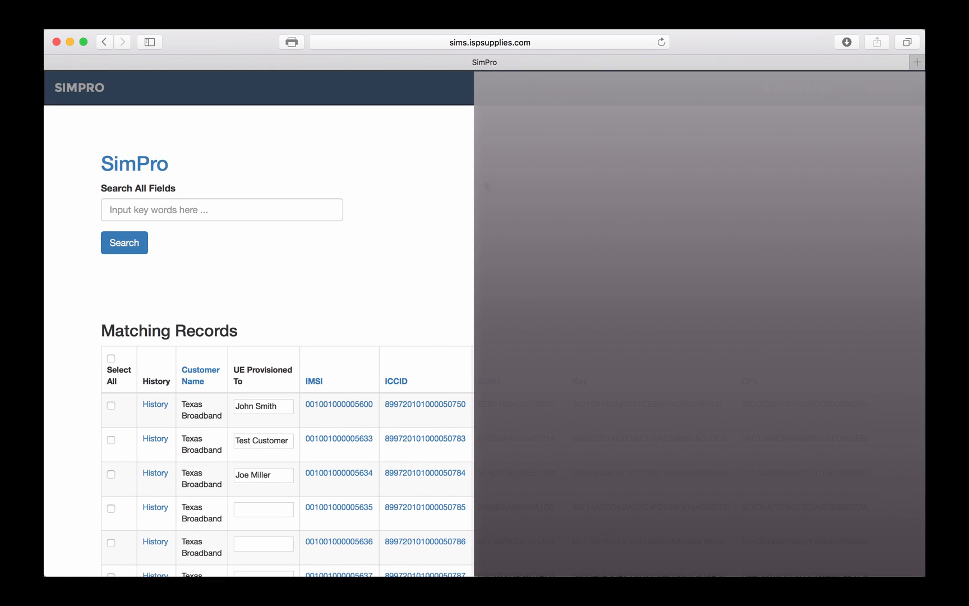
scroll("down", 3)
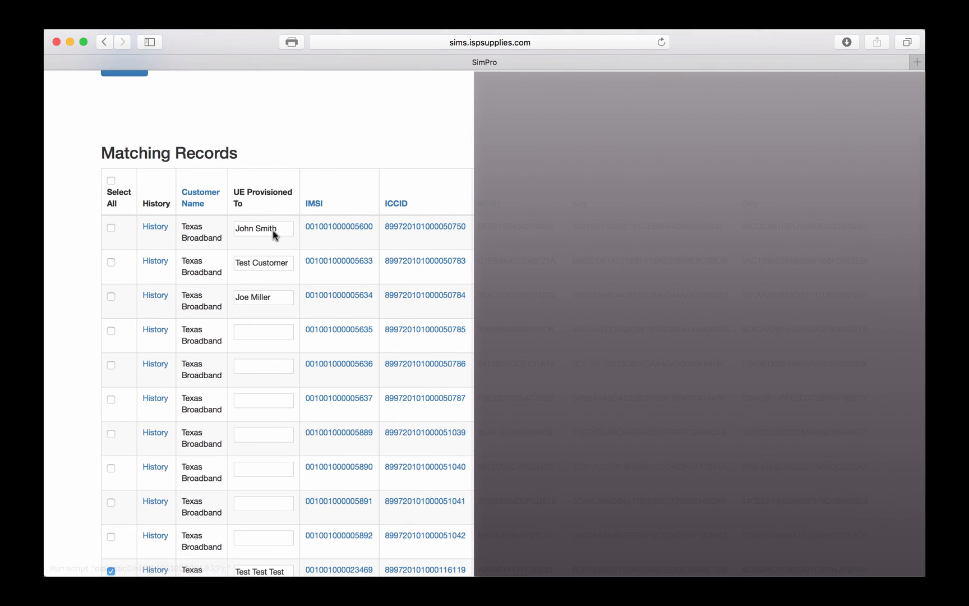
mouse_move(322, 188)
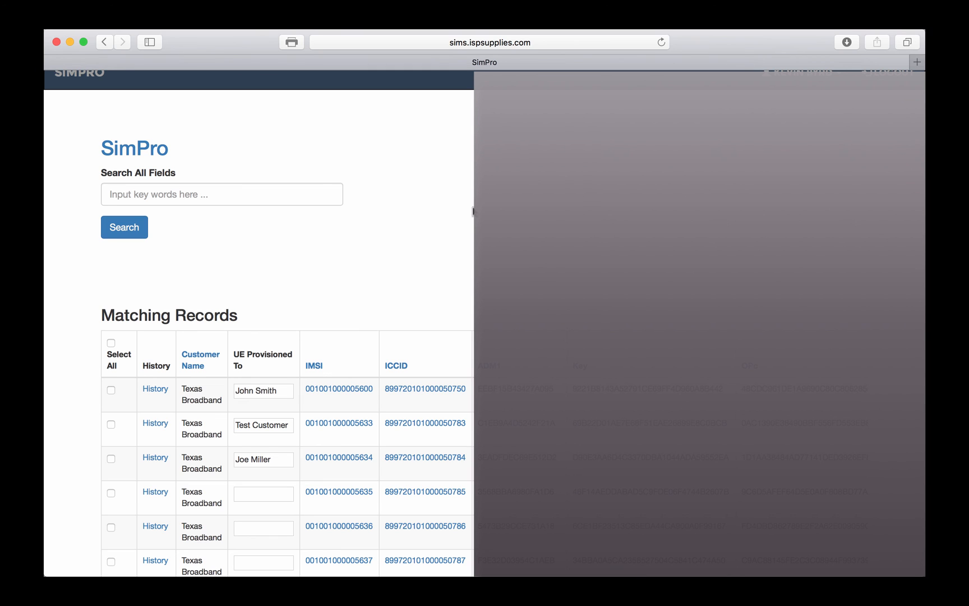
scroll("down", 3)
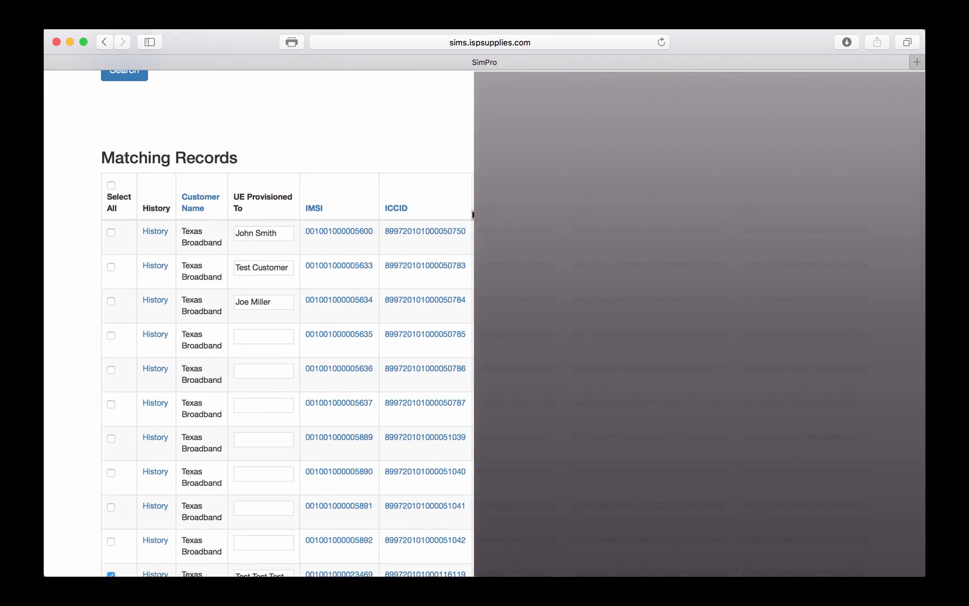
scroll("up", 3)
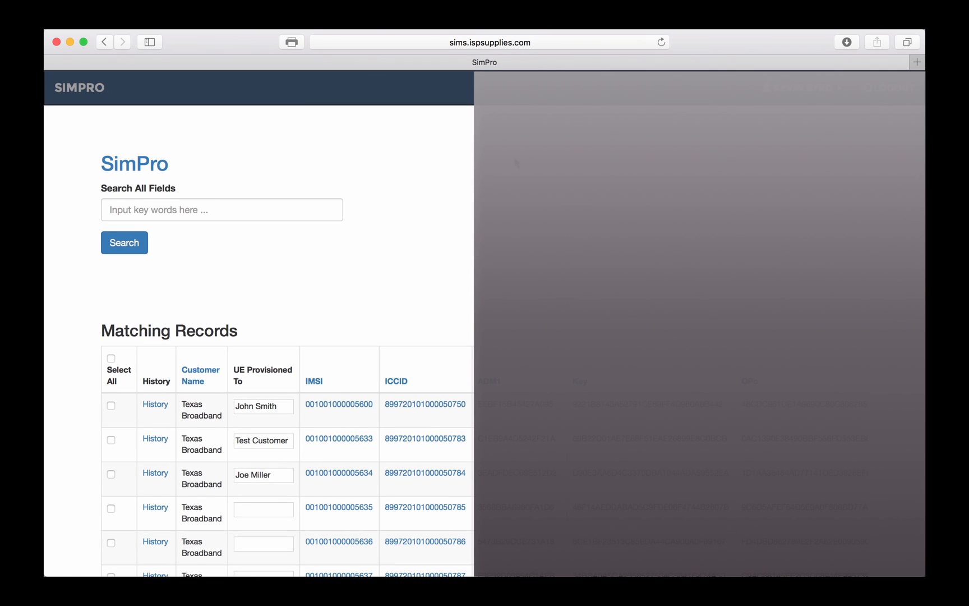
scroll("down", 3)
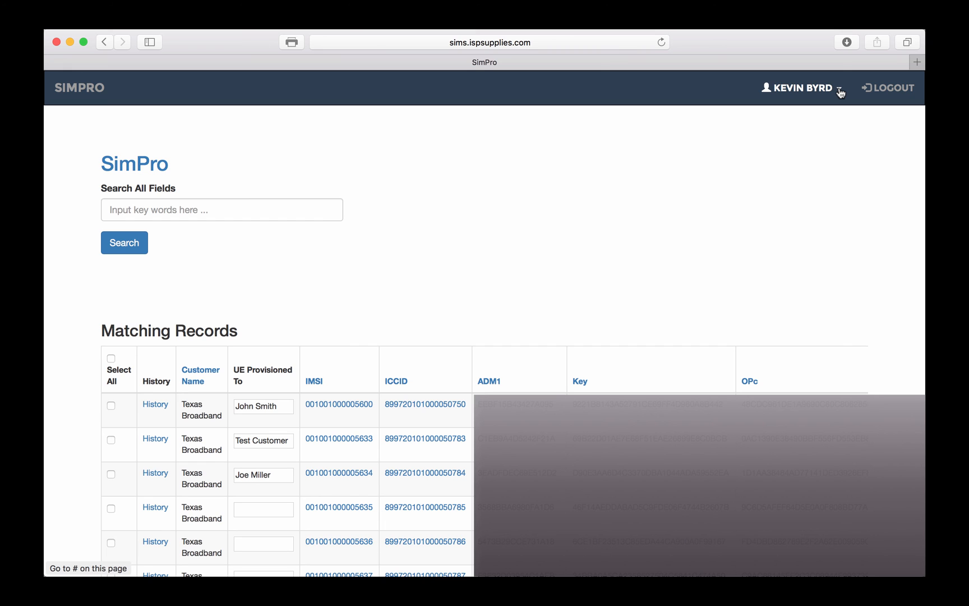
Close the Change Password form without saving, then log out of SimPro.
left_click(799, 87)
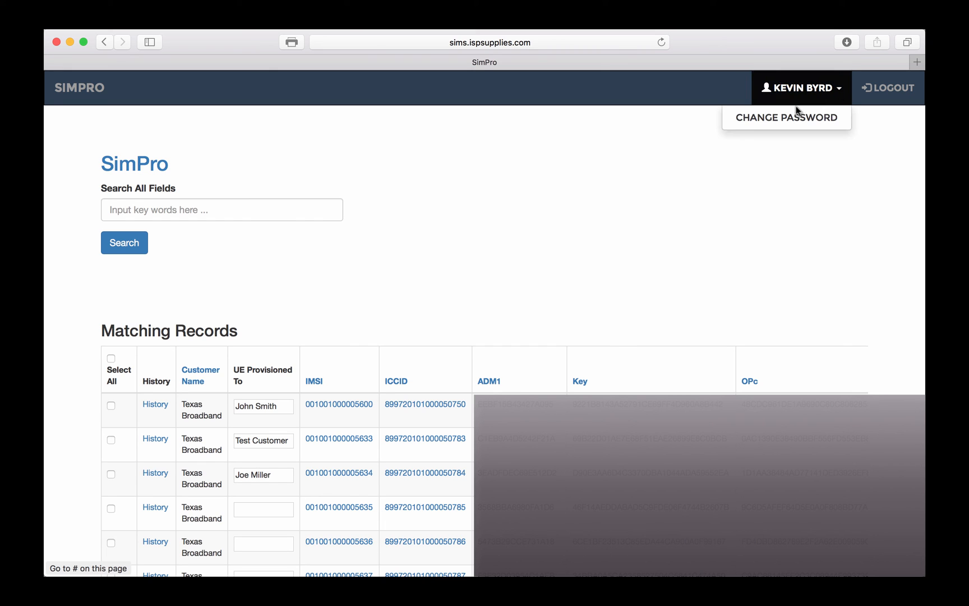
left_click(786, 117)
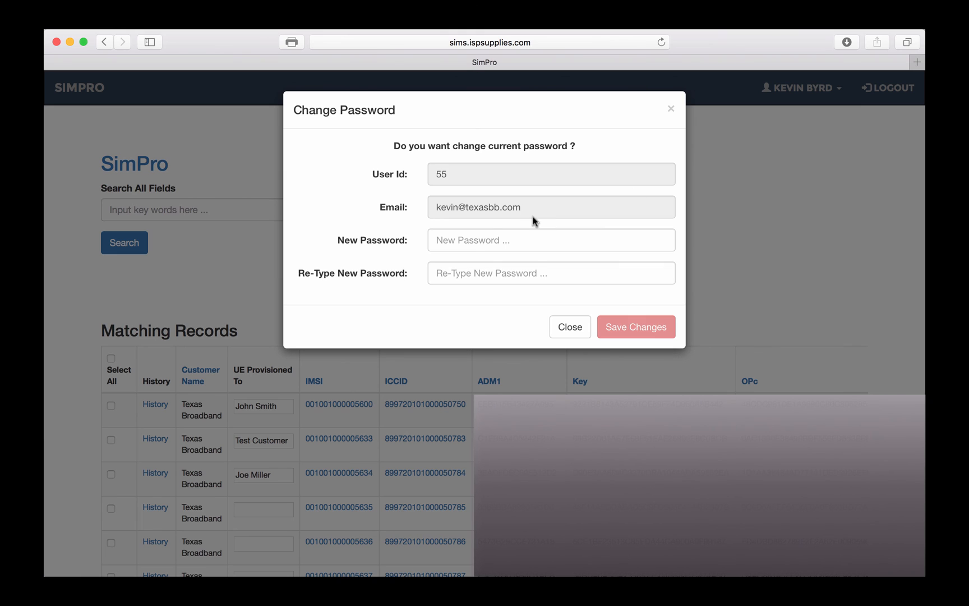
left_click(550, 272)
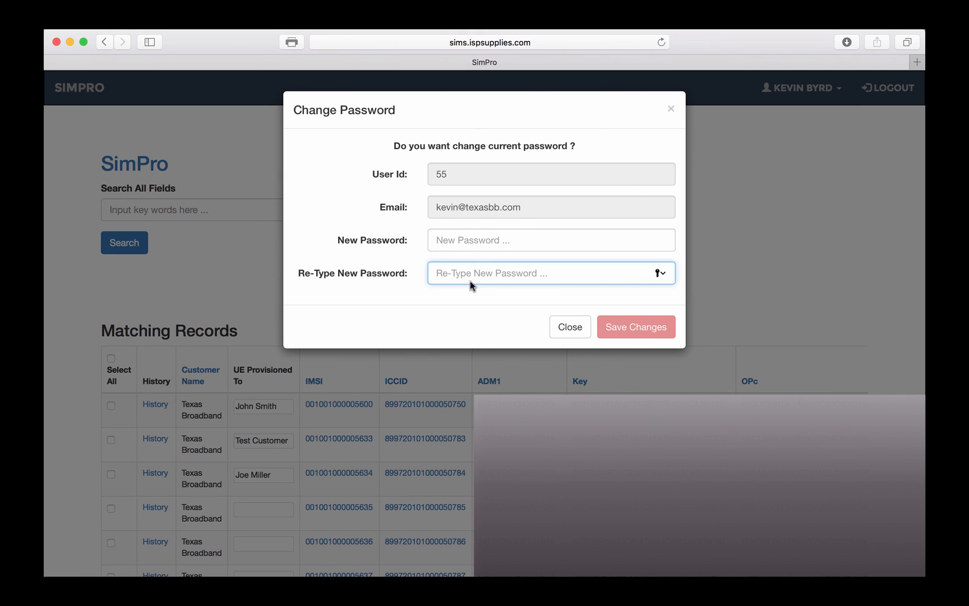
left_click(568, 326)
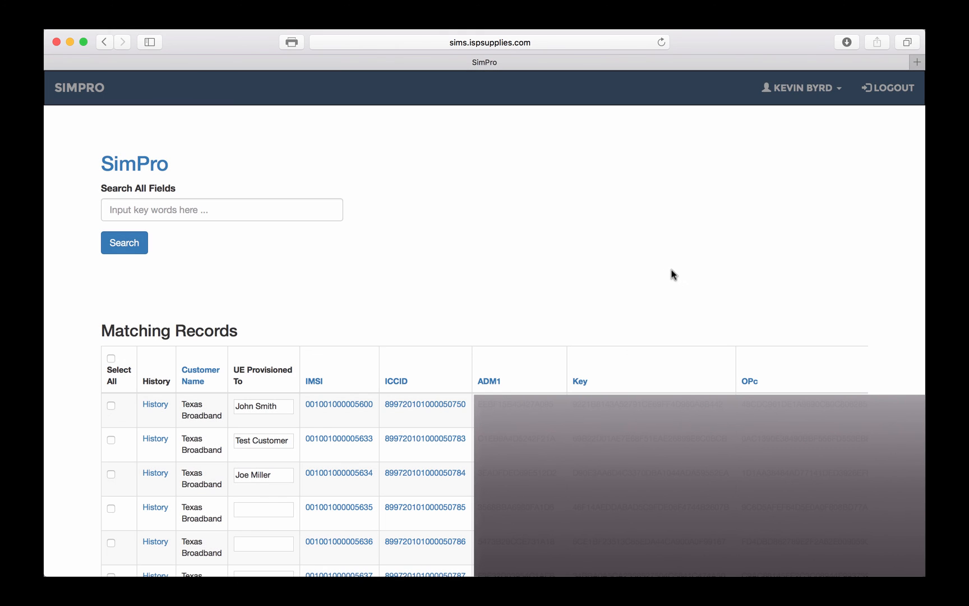
left_click(889, 87)
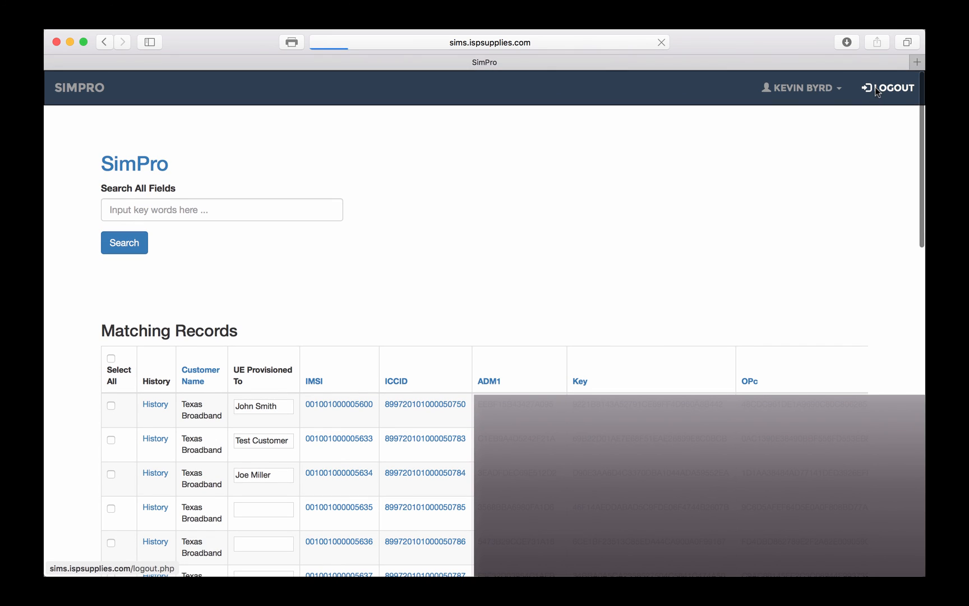
left_click(886, 88)
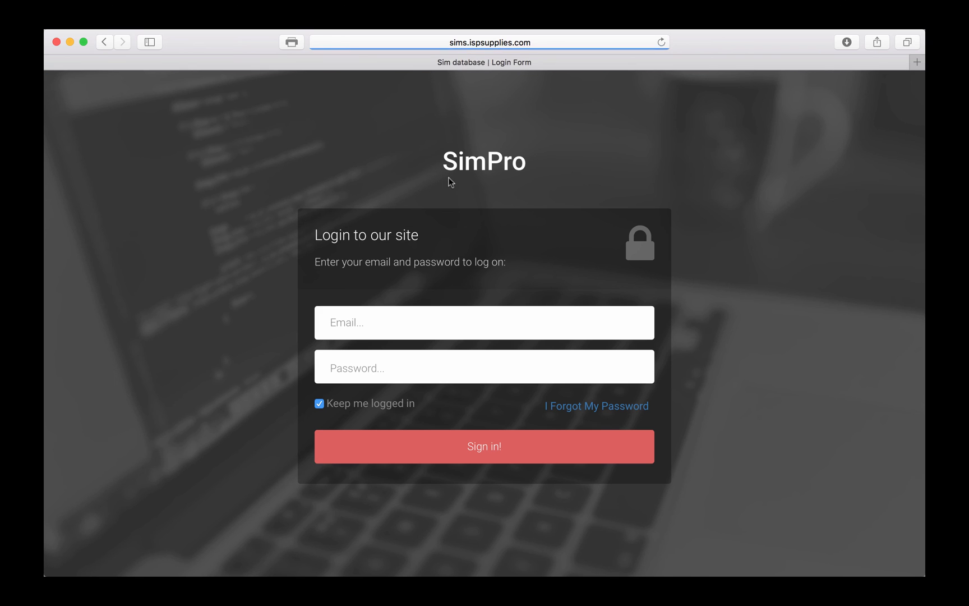